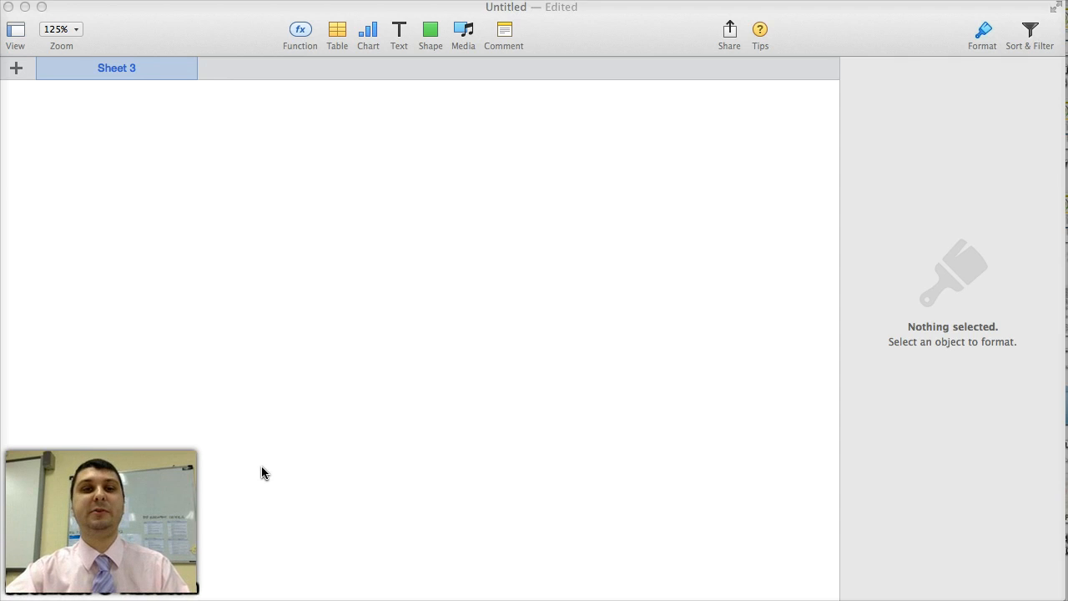
{"action": "mouse_move", "coordinate": [344, 90]}
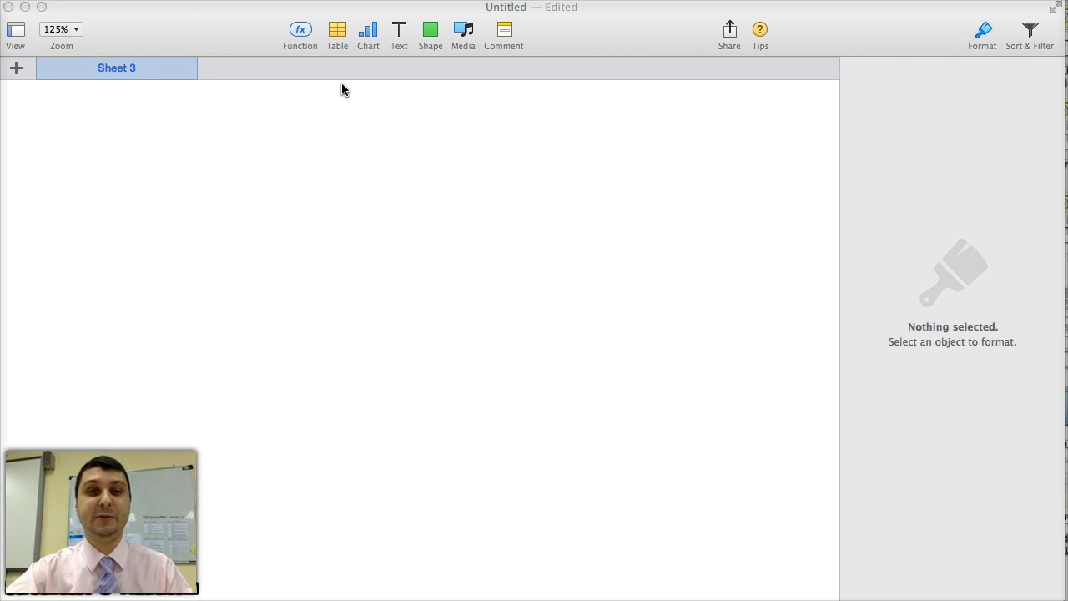
Step: Insert a plain table with a header row, remove its header column, and resize it to 2×7
{"action": "left_click", "coordinate": [337, 31]}
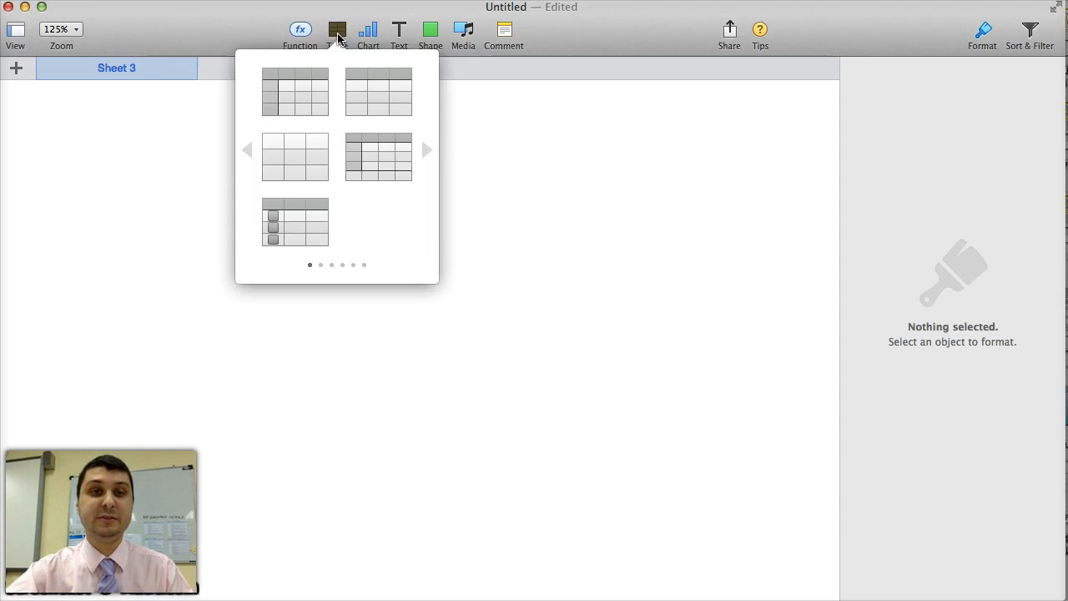
{"action": "left_click", "coordinate": [295, 92]}
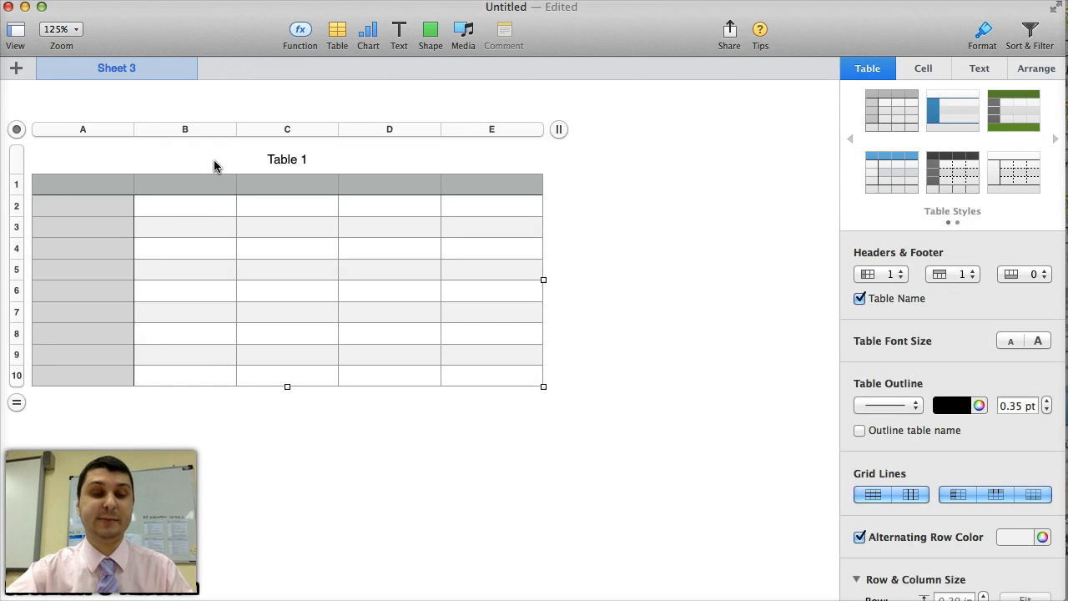
{"action": "left_click", "coordinate": [82, 226]}
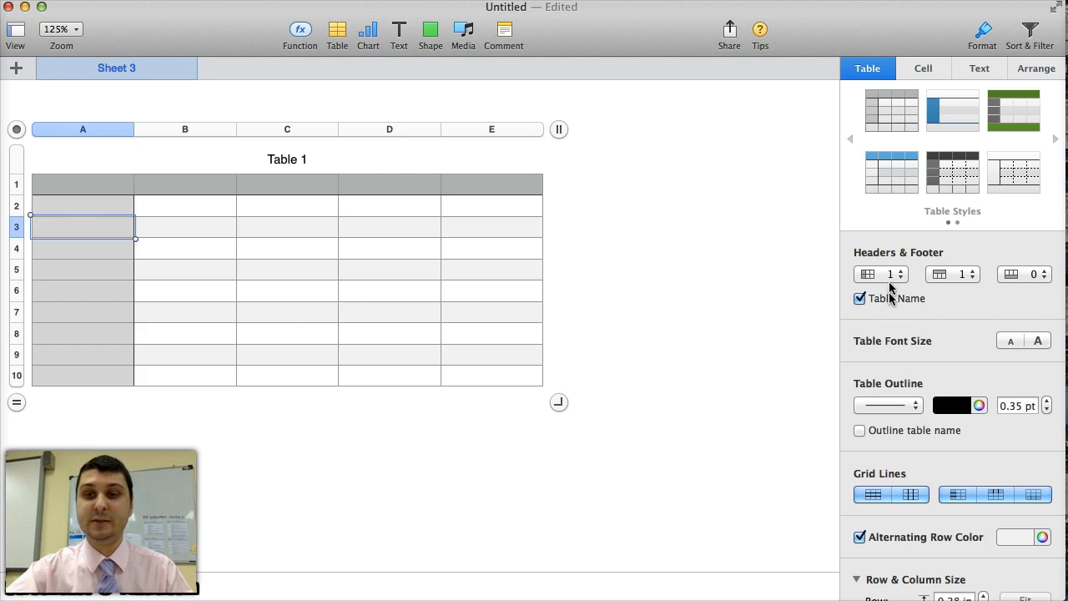
{"action": "mouse_move", "coordinate": [887, 284]}
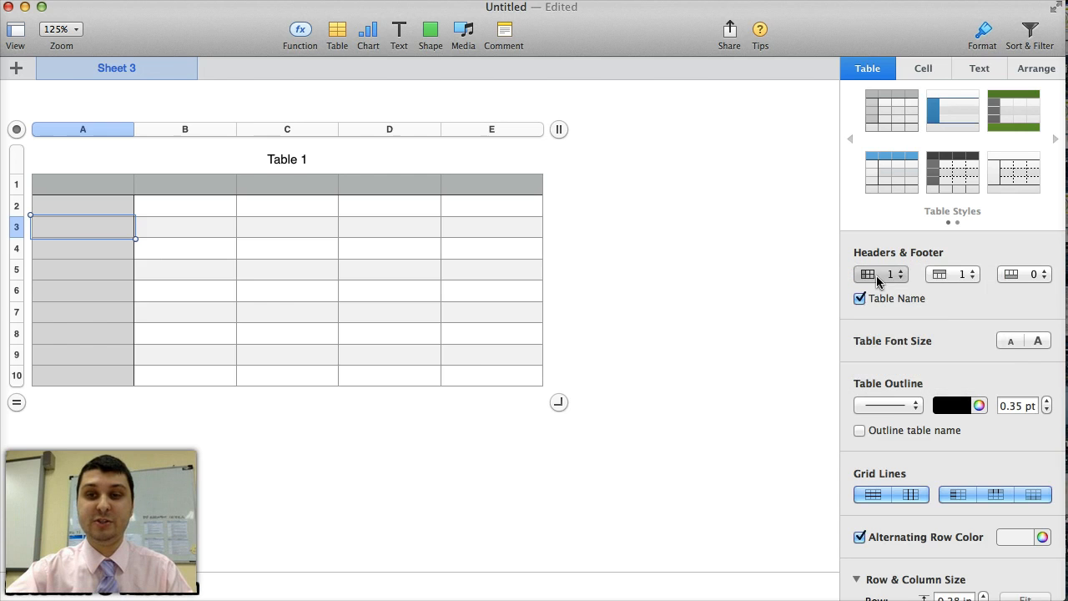
{"action": "left_click", "coordinate": [899, 278]}
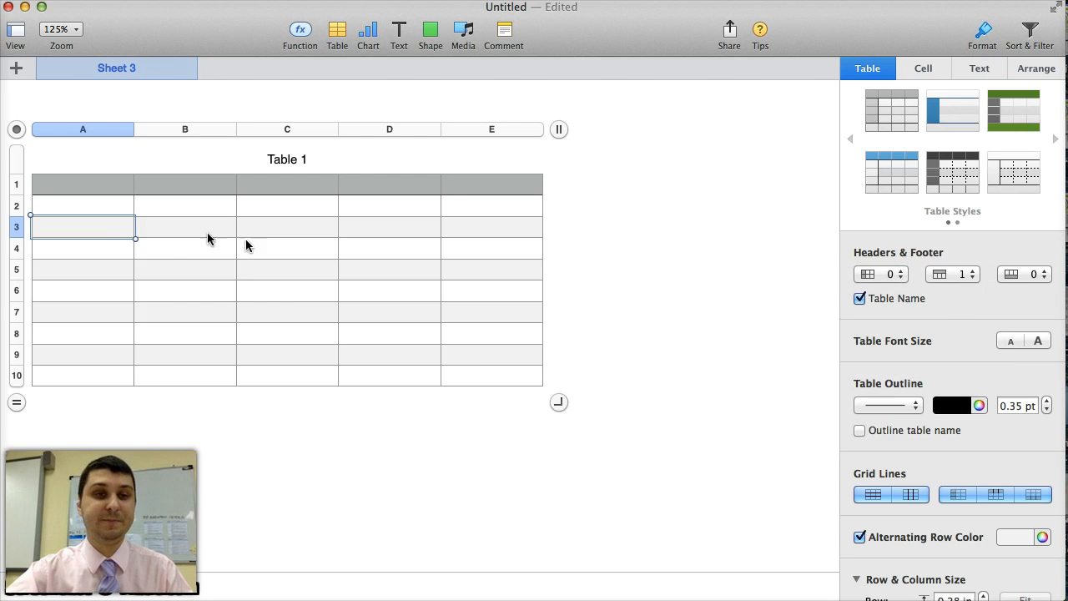
{"action": "mouse_move", "coordinate": [543, 413]}
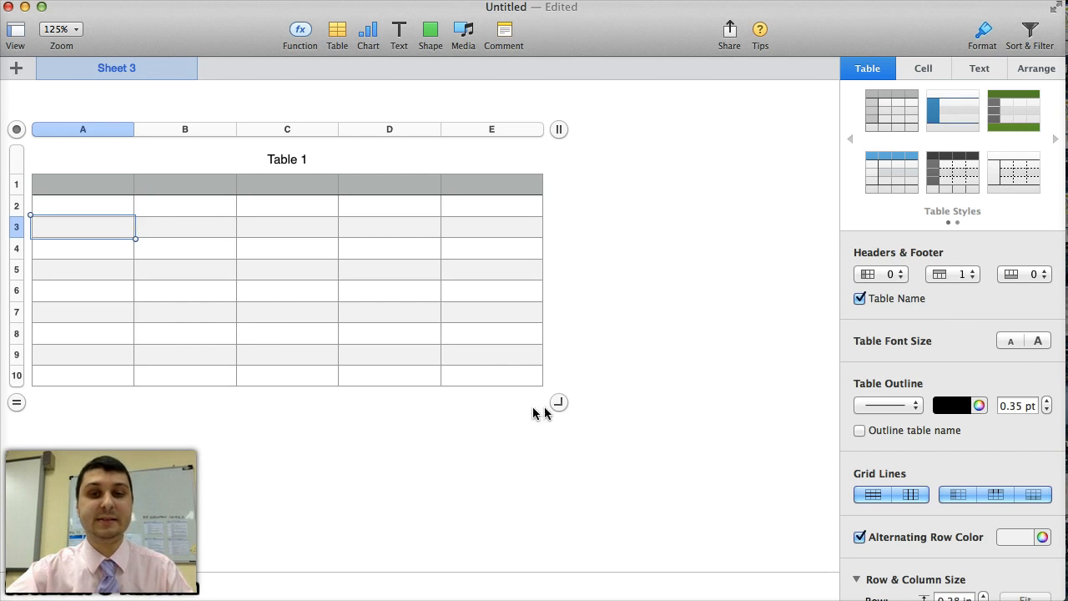
{"action": "mouse_move", "coordinate": [560, 409]}
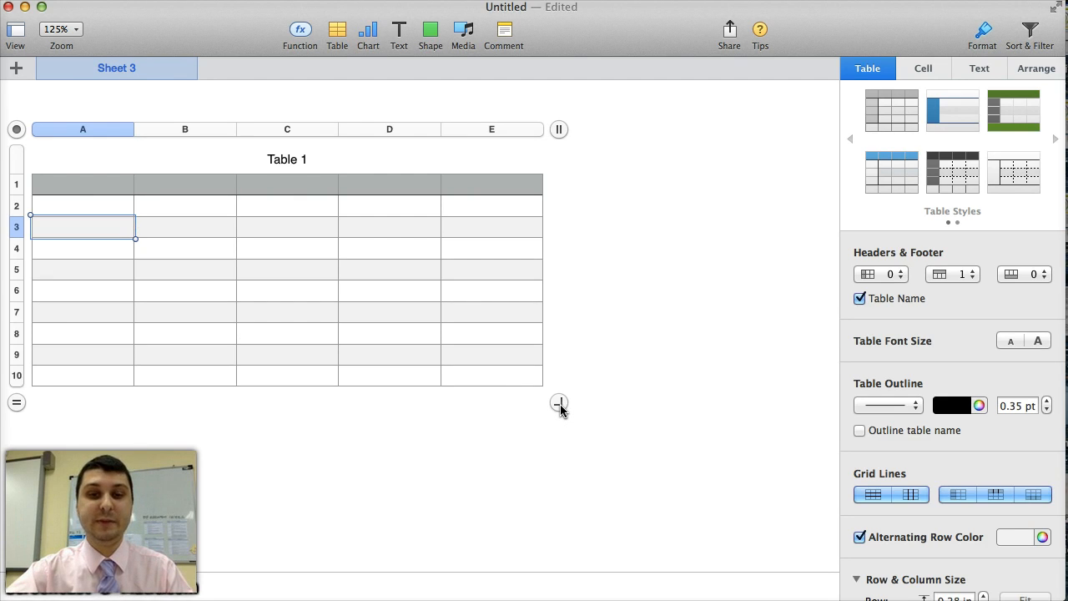
{"action": "left_click_drag", "start_coordinate": [558, 403], "coordinate": [253, 339]}
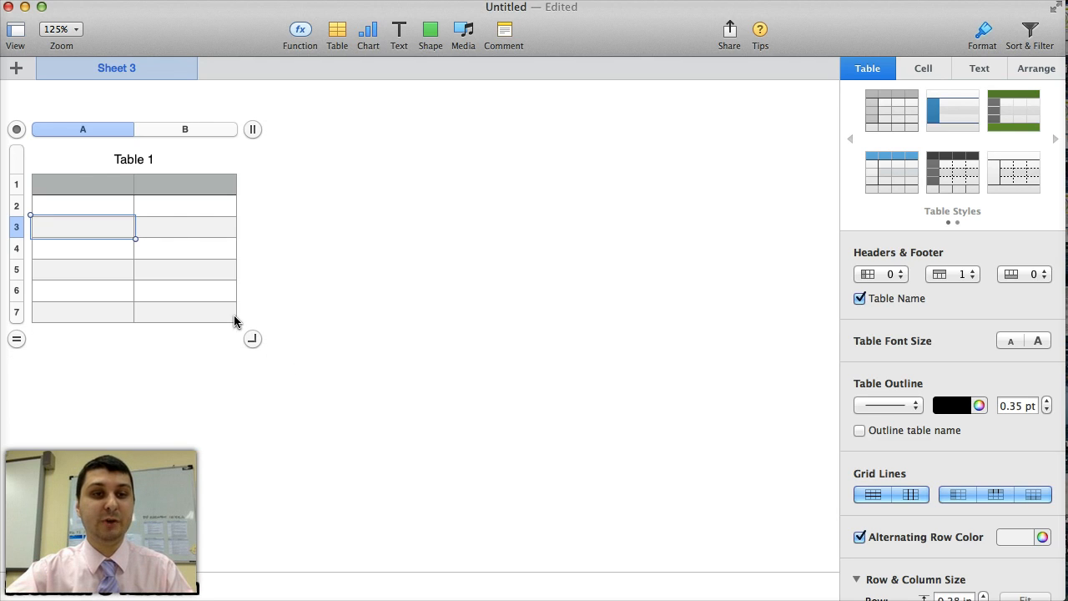
Step: Enter 'Water Temperature (°C)' in A1 and 'Gold Fish (Breathing Rate)' in B1
{"action": "left_click", "coordinate": [81, 184]}
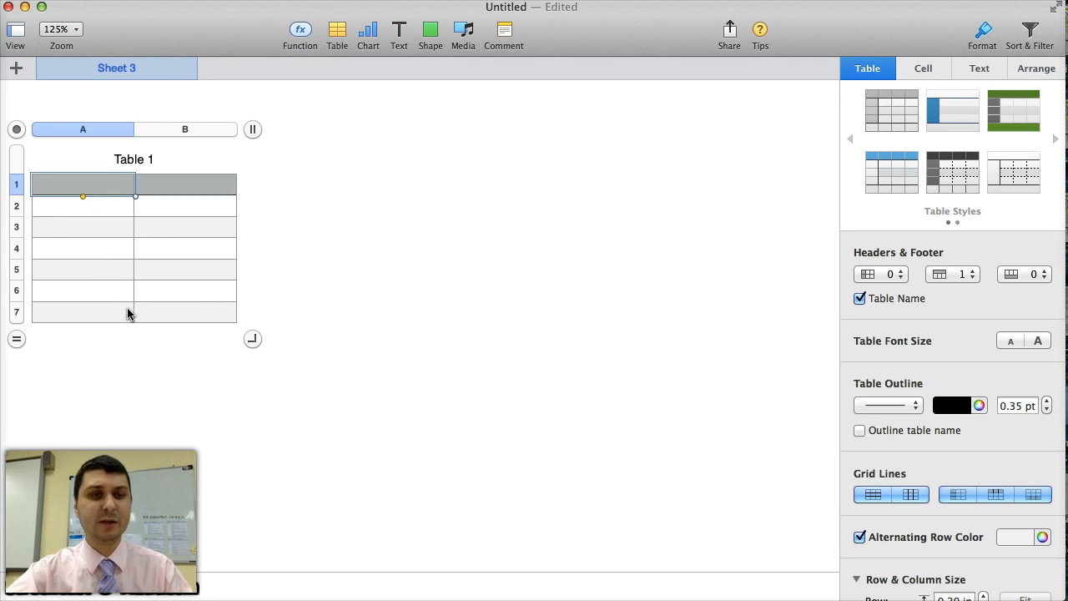
{"action": "type", "text": "Water T"}
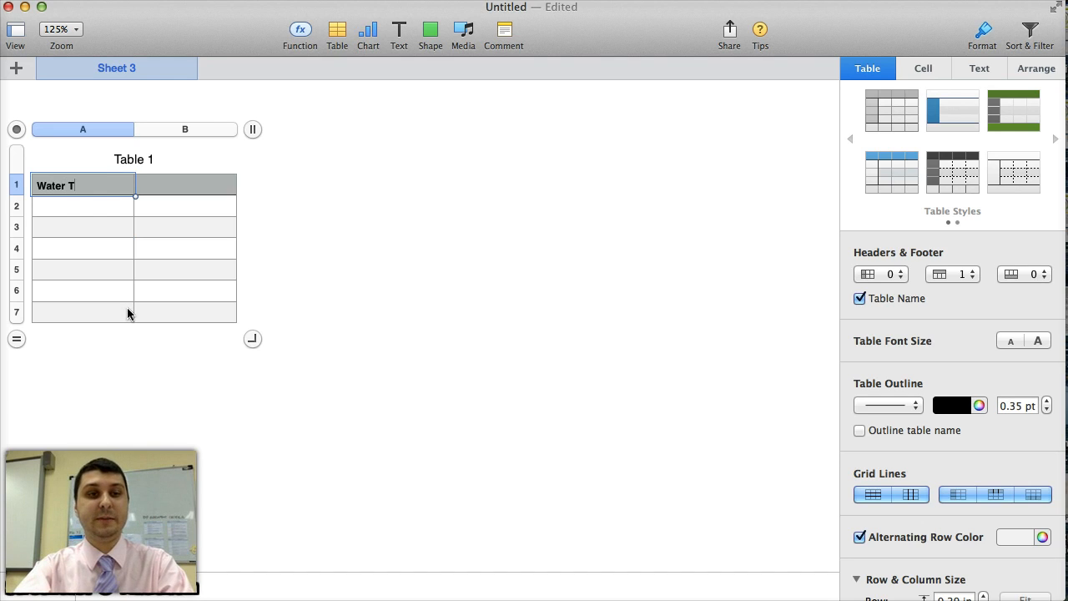
{"action": "type", "text": "emperature"}
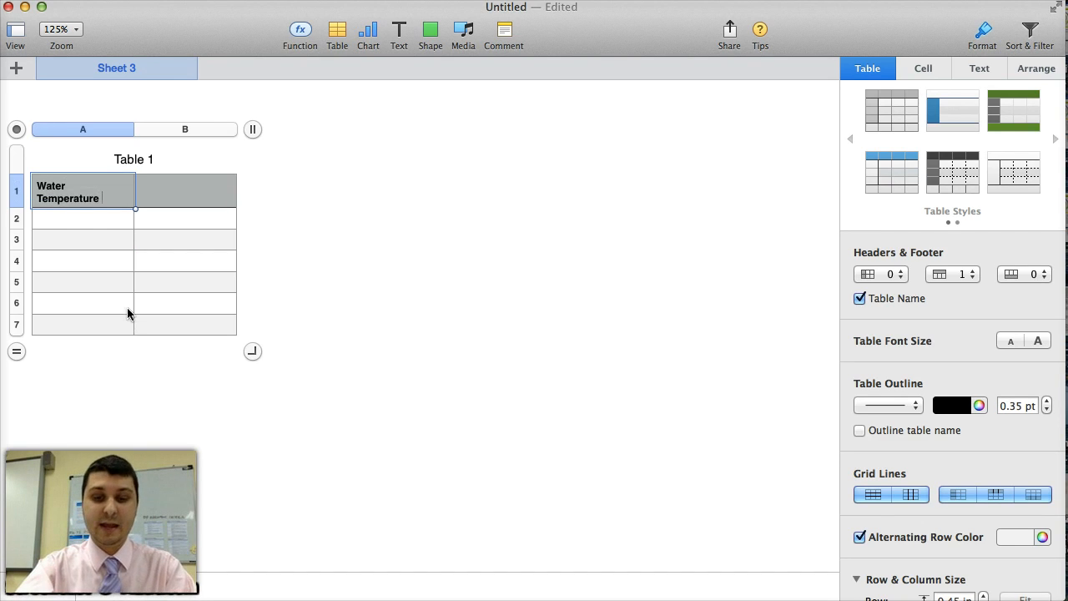
{"action": "type", "text": "(°"}
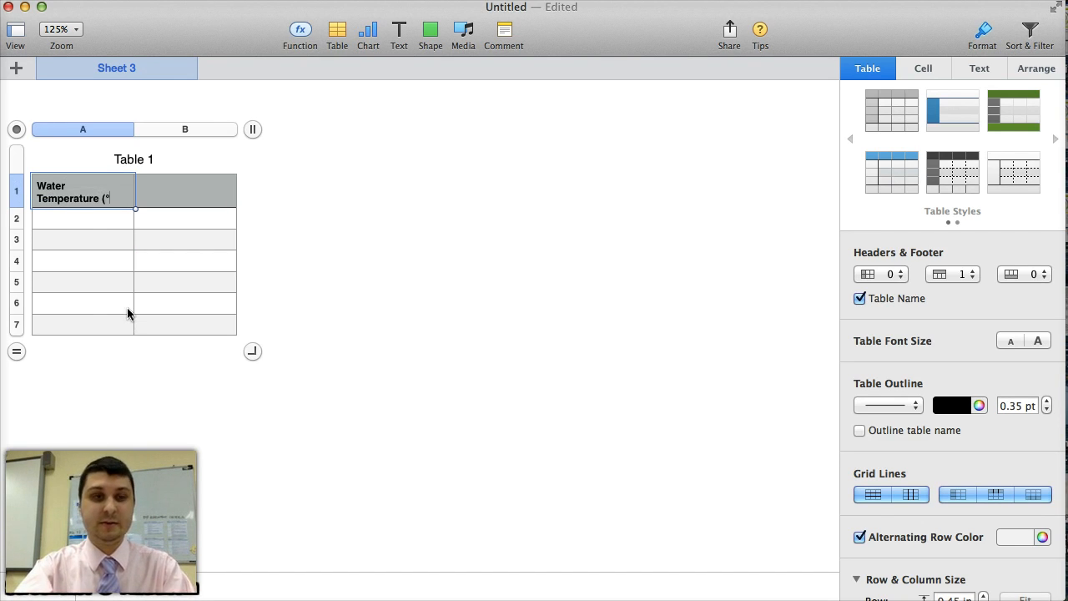
{"action": "type", "text": "C)"}
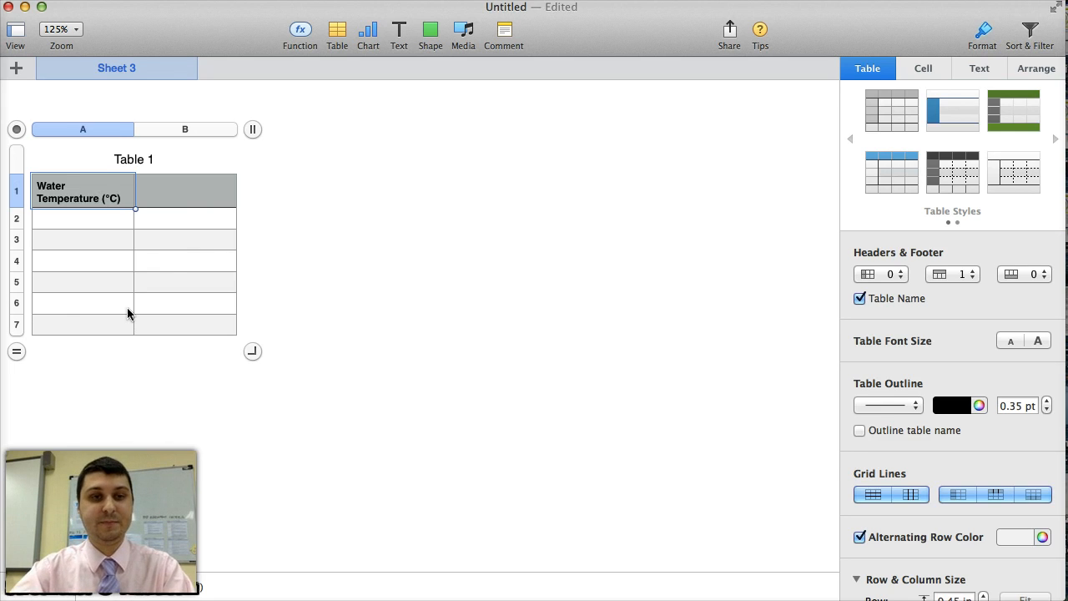
{"action": "left_click", "coordinate": [185, 130]}
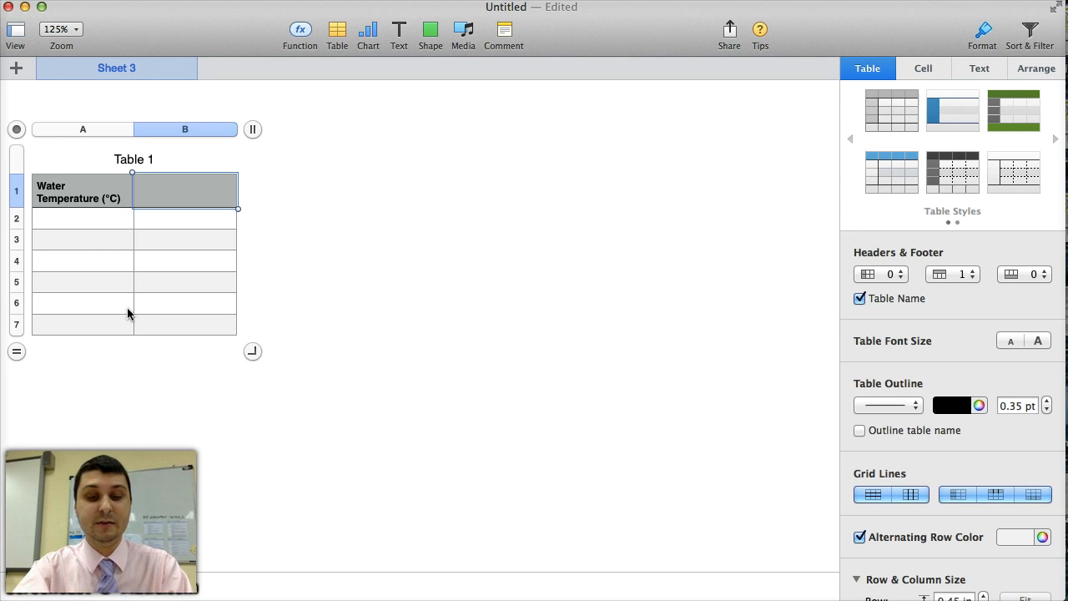
{"action": "type", "text": "Gold F"}
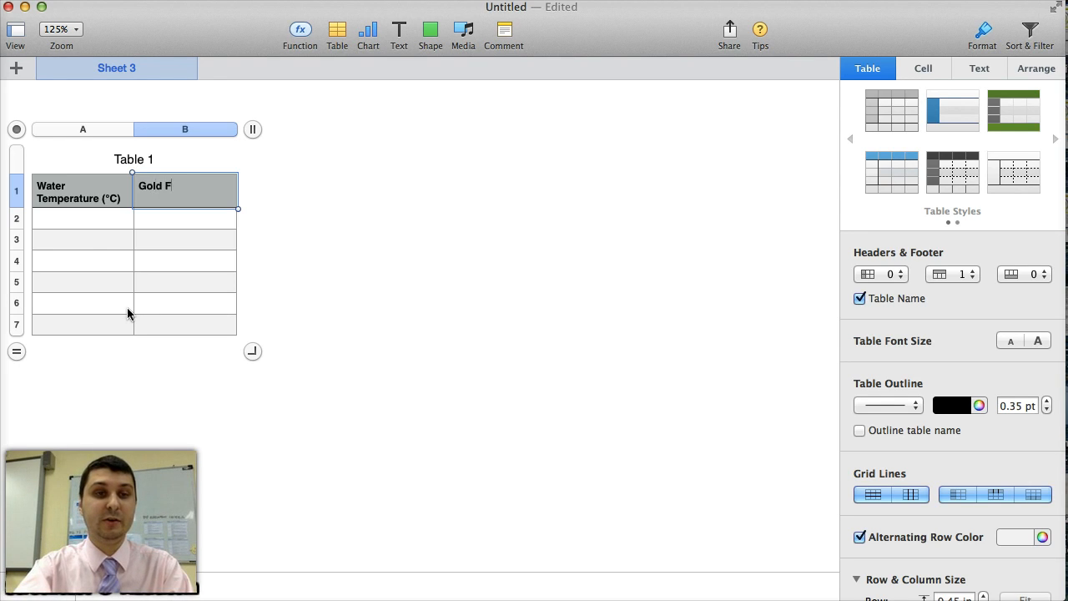
{"action": "type", "text": "ish"}
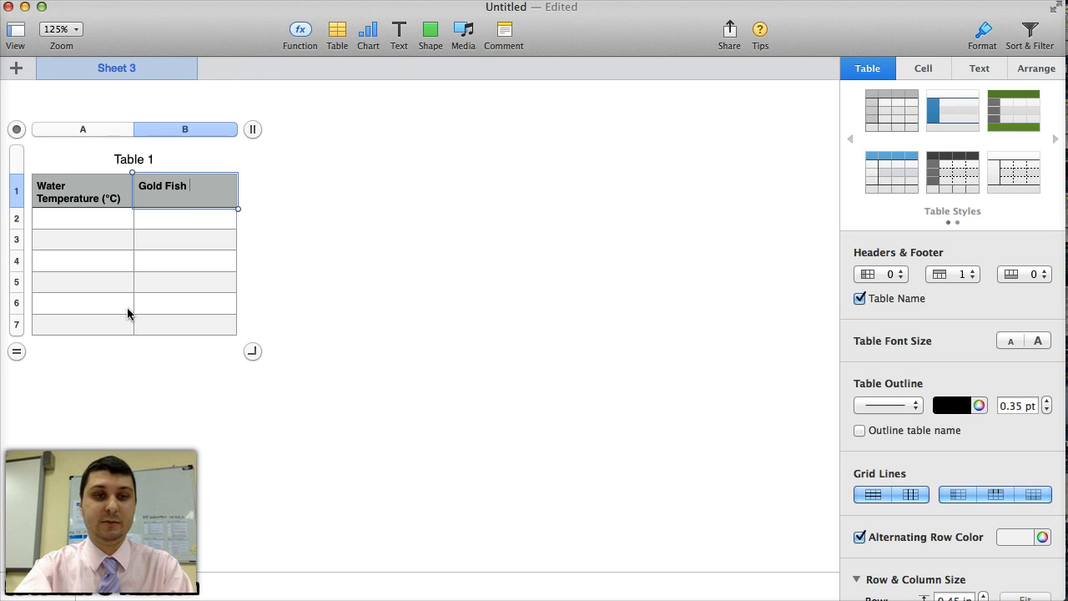
{"action": "type", "text": "(Breathing Rate"}
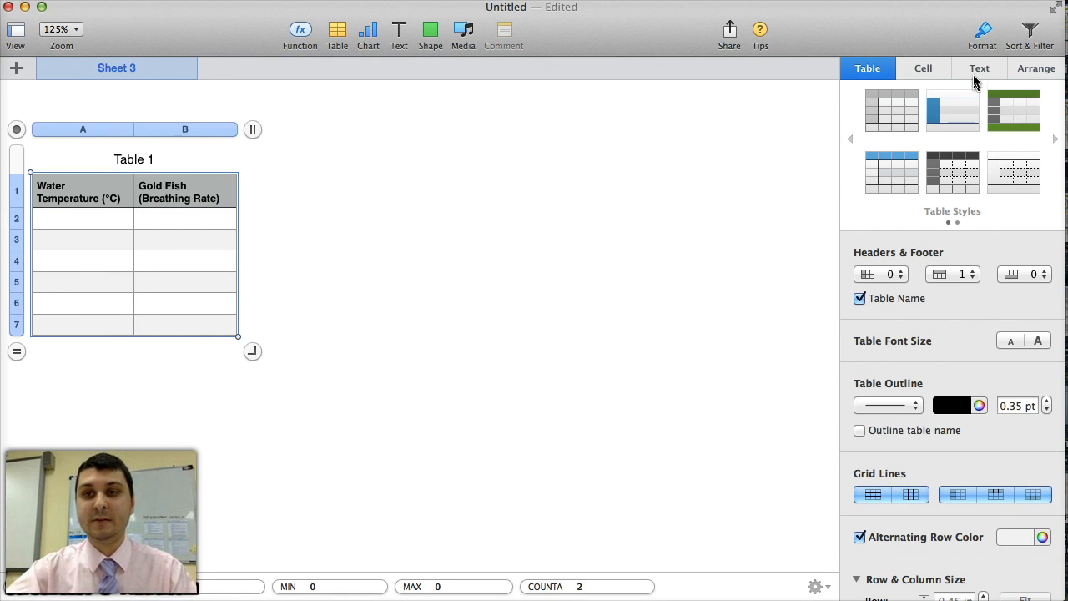
Step: Center-align the table's text so both header labels are centered
{"action": "left_click", "coordinate": [978, 68]}
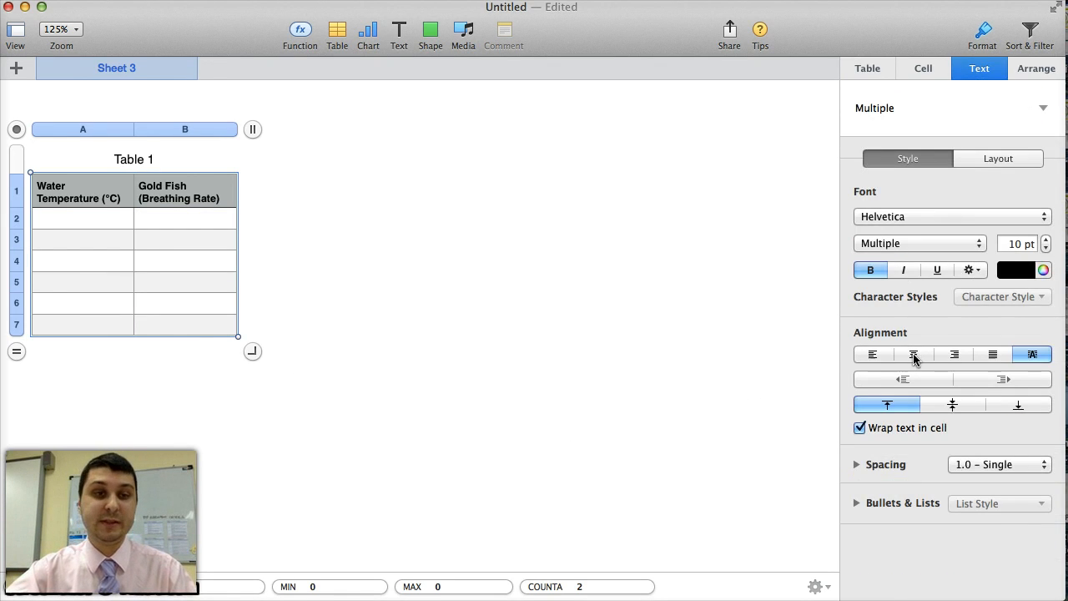
{"action": "mouse_move", "coordinate": [913, 354]}
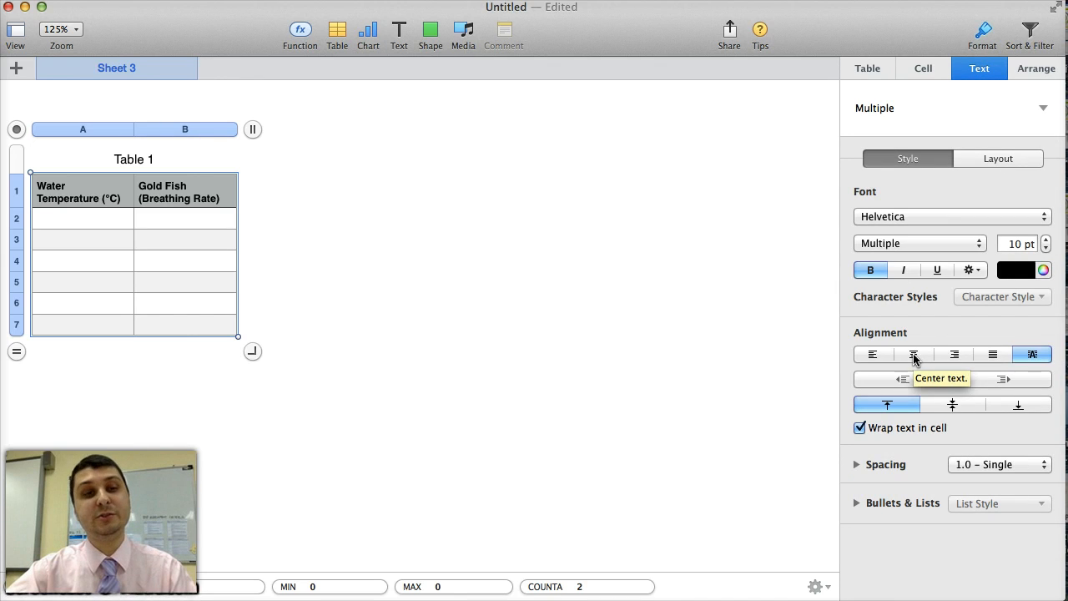
{"action": "left_click", "coordinate": [913, 354]}
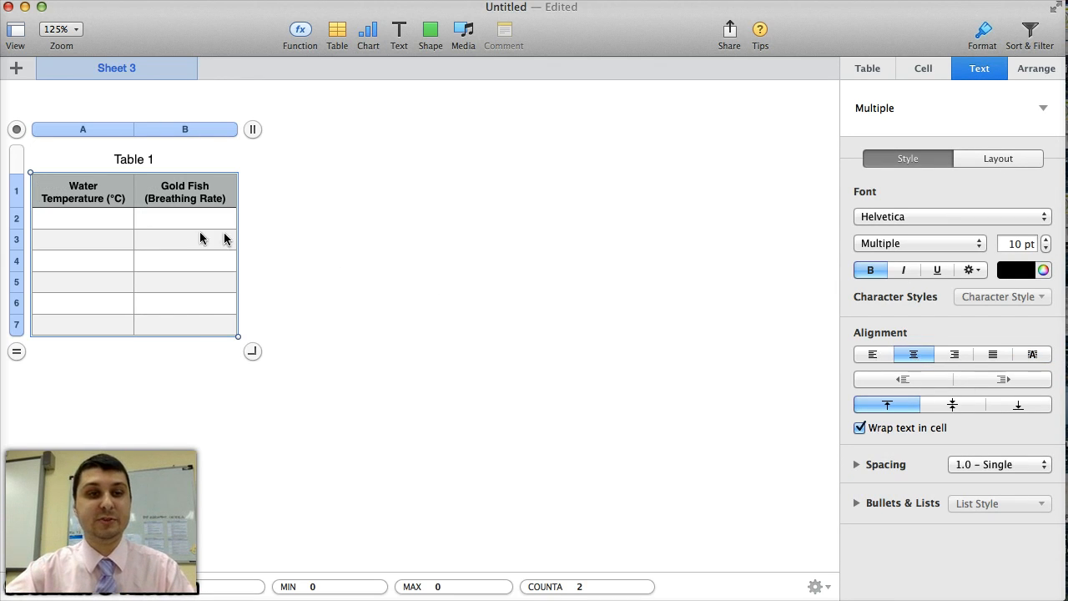
{"action": "left_click", "coordinate": [83, 218]}
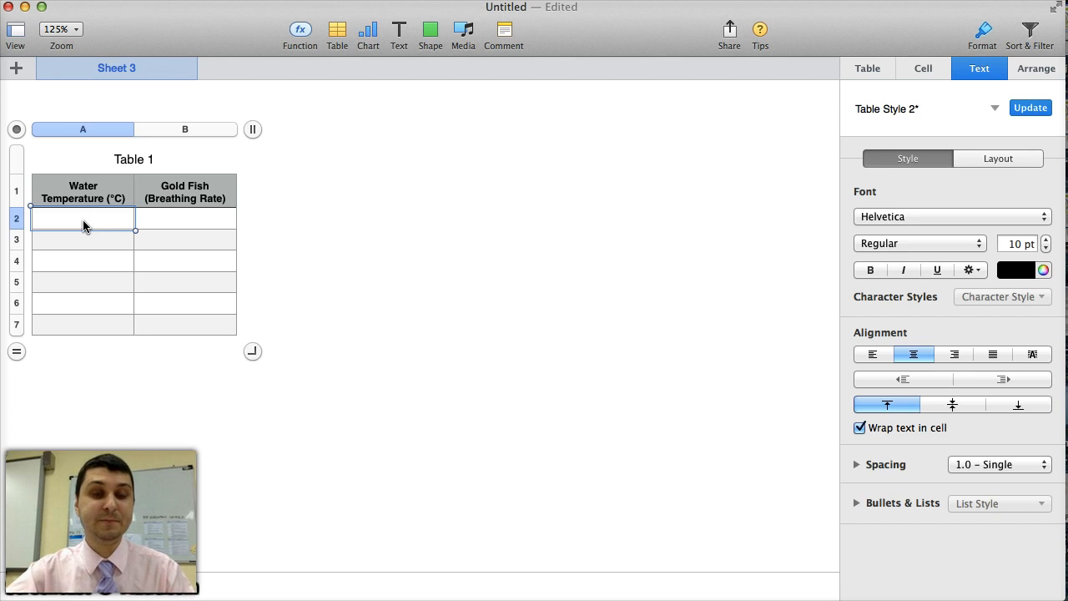
{"action": "mouse_move", "coordinate": [97, 225]}
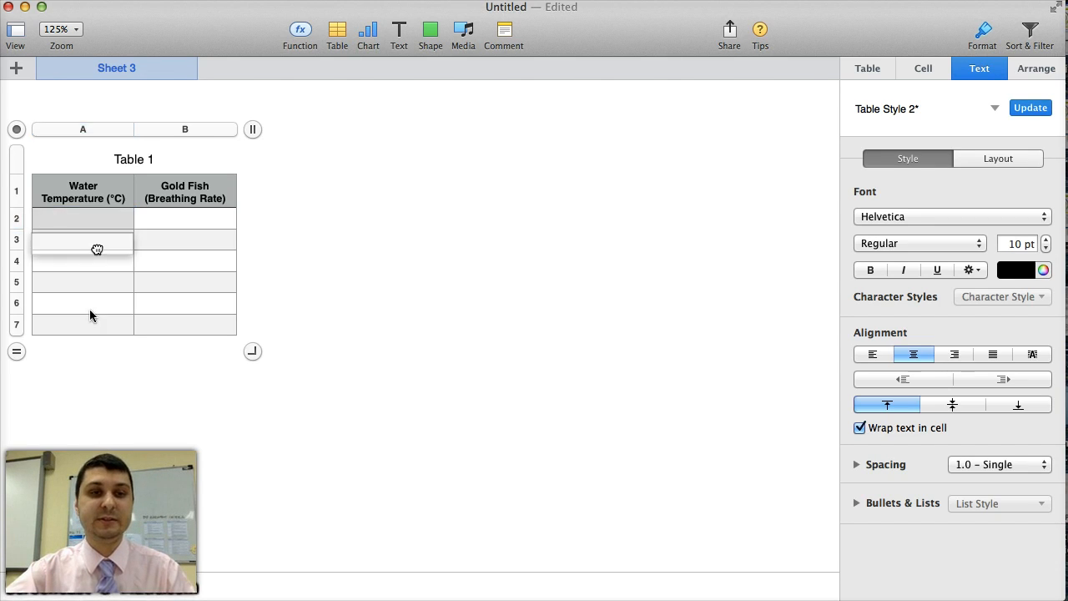
Step: Format the Water Temperature data cells as Number with 1 decimal place
{"action": "left_click", "coordinate": [83, 218]}
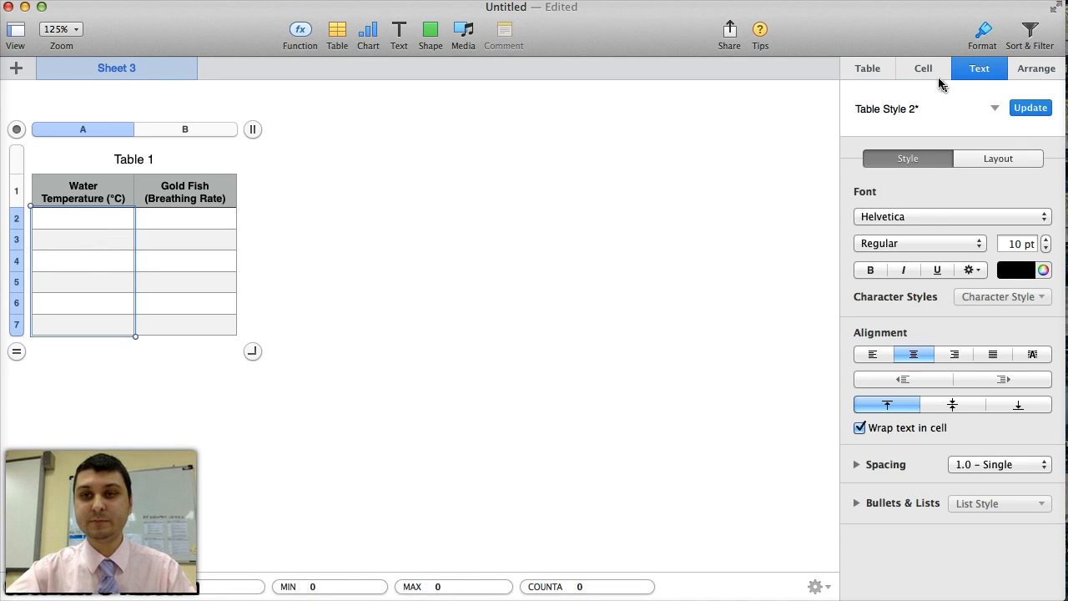
{"action": "mouse_move", "coordinate": [924, 77]}
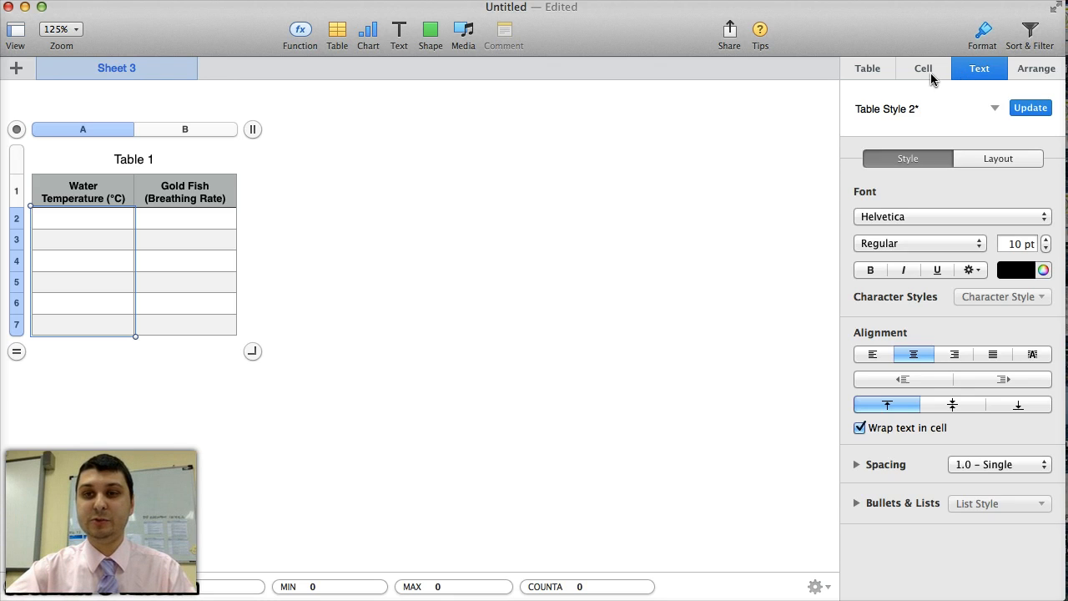
{"action": "left_click", "coordinate": [923, 68]}
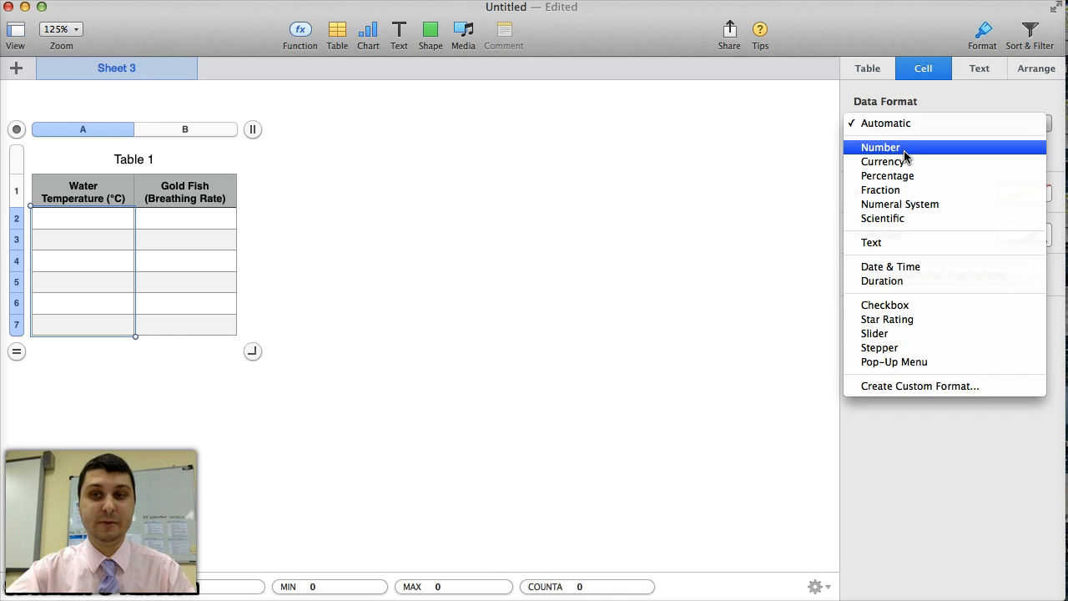
{"action": "left_click", "coordinate": [881, 147]}
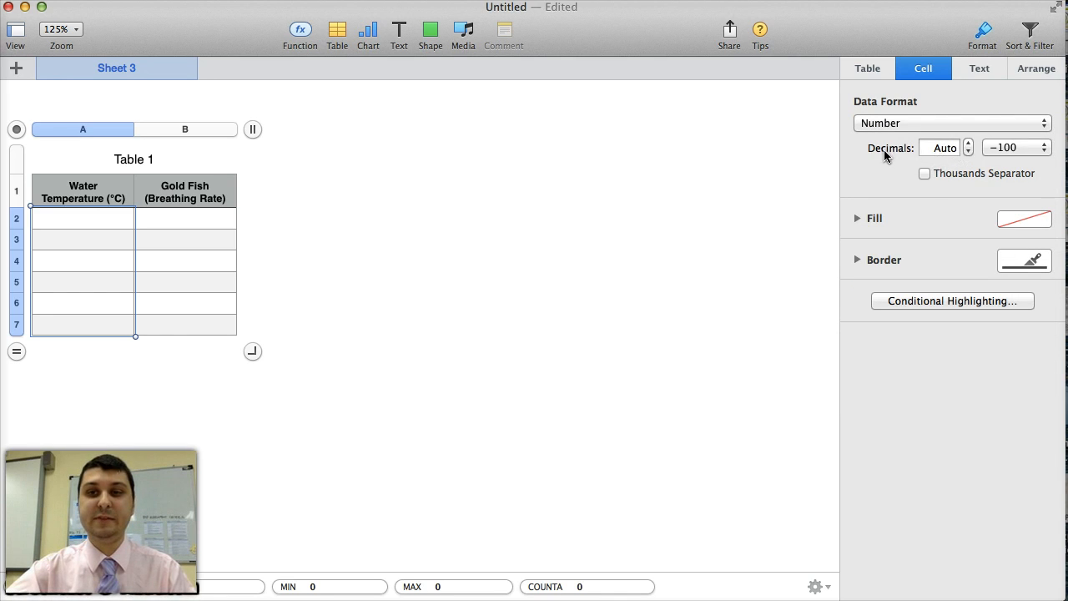
{"action": "left_click", "coordinate": [969, 152]}
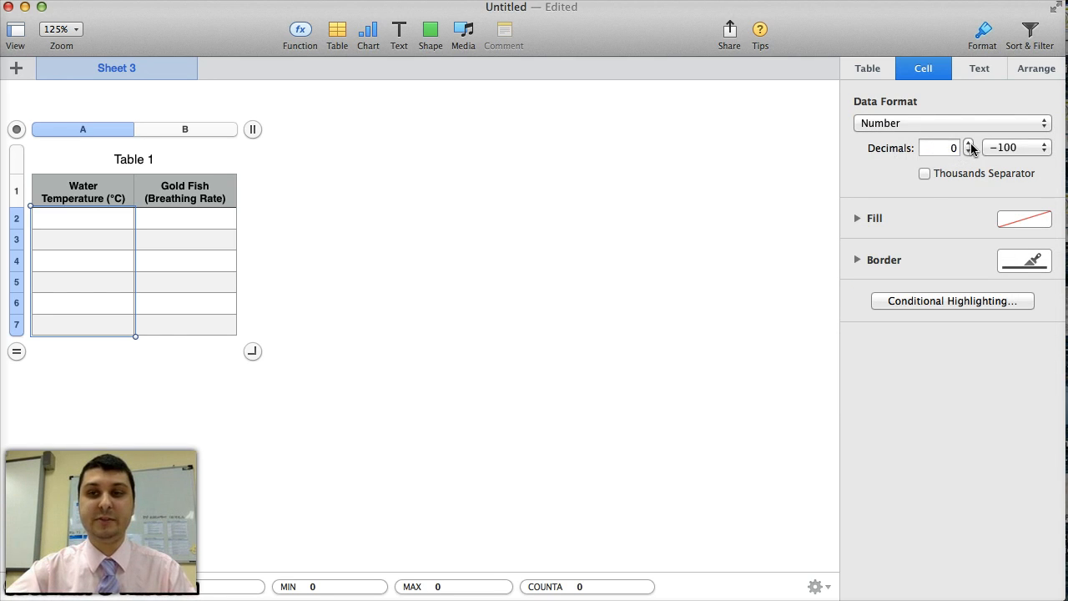
{"action": "left_click", "coordinate": [969, 145]}
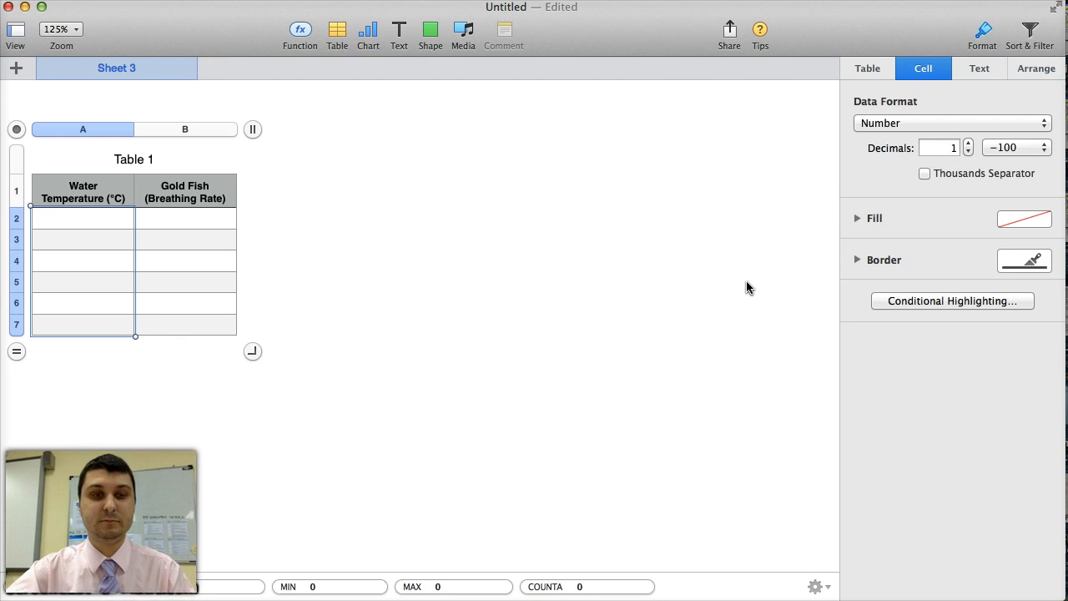
{"action": "left_click", "coordinate": [82, 239]}
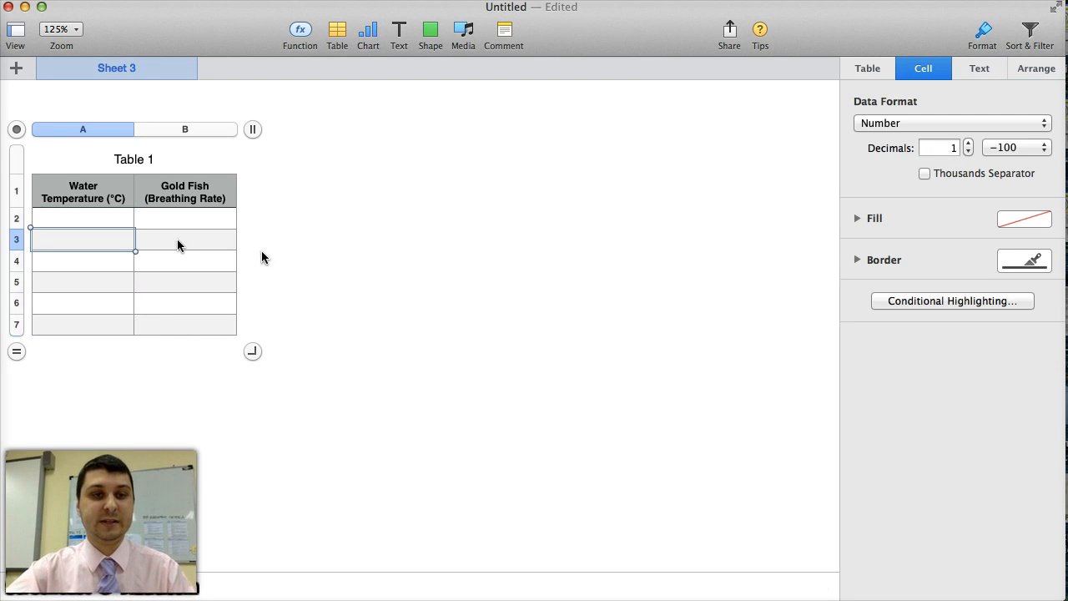
Step: Enter temperatures 5.0–30.0 in column A and breathing rates 6, 9, 14, 18, 21, 25 in column B
{"action": "left_click", "coordinate": [82, 217]}
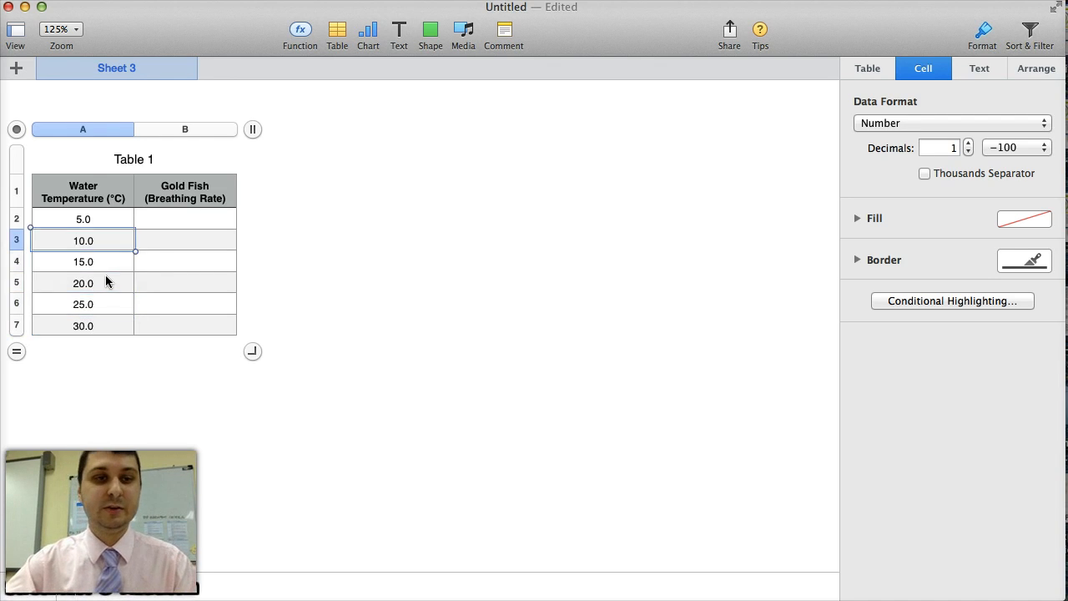
{"action": "left_click", "coordinate": [185, 218]}
{"action": "type", "text": "6"}
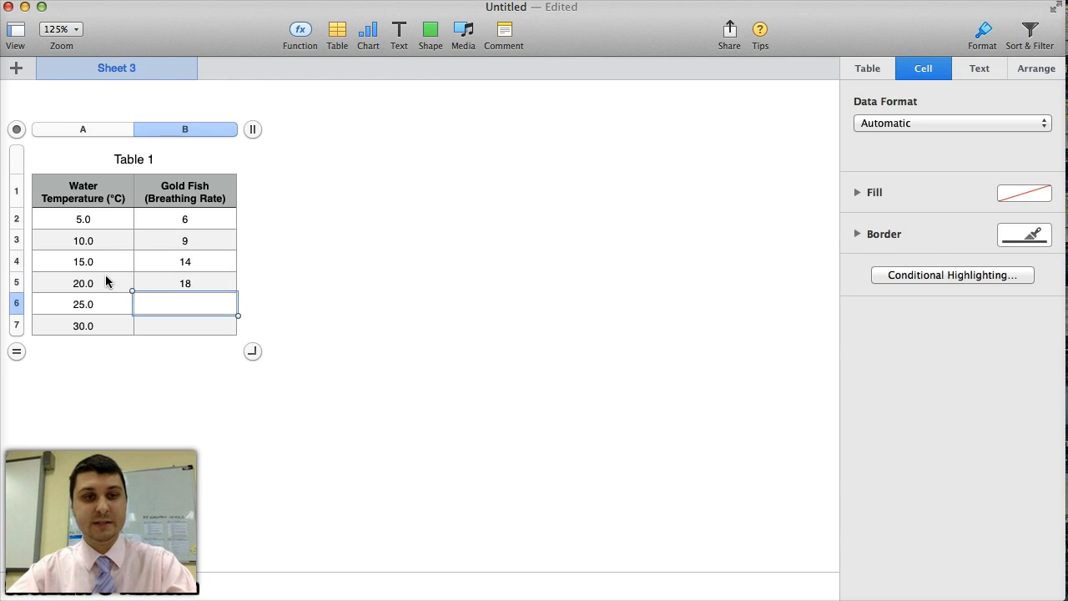
{"action": "type", "text": "21"}
{"action": "left_click", "coordinate": [186, 326]}
{"action": "type", "text": "25"}
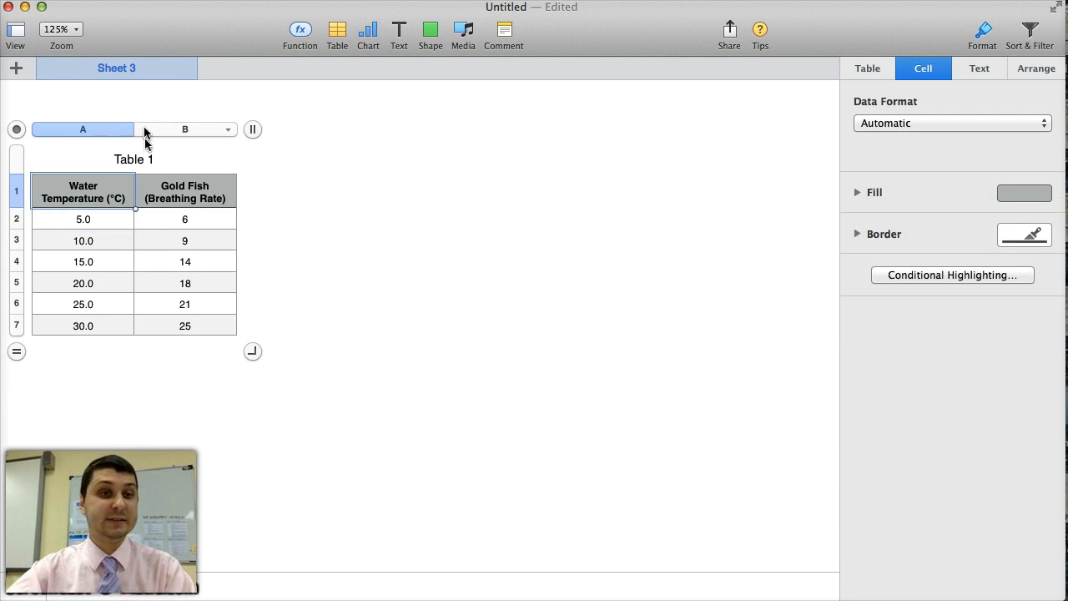
Step: Set the table name to 10 pt, reading 'Table 1: The effect of water temperature on the breathing rate of Gold Fish.'
{"action": "left_click", "coordinate": [1036, 68]}
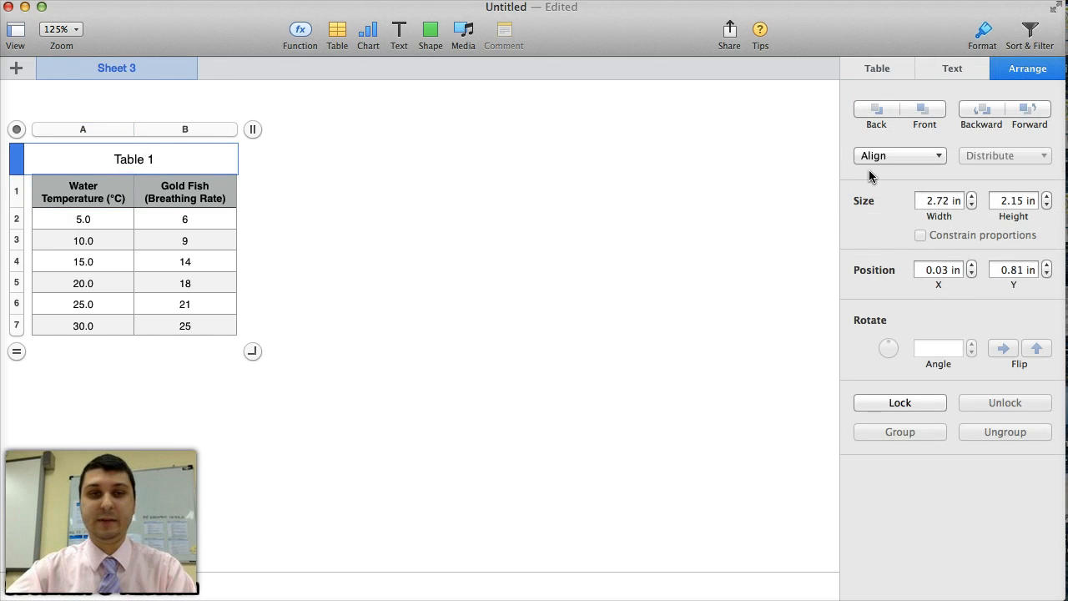
{"action": "left_click", "coordinate": [952, 68]}
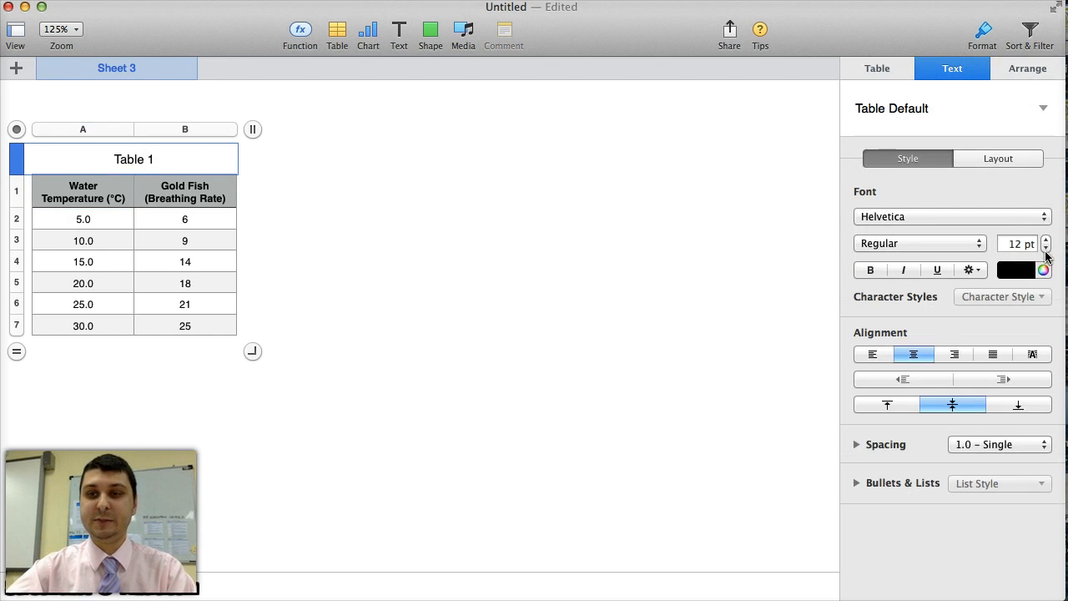
{"action": "left_click", "coordinate": [1045, 247]}
{"action": "type", "text": ":"}
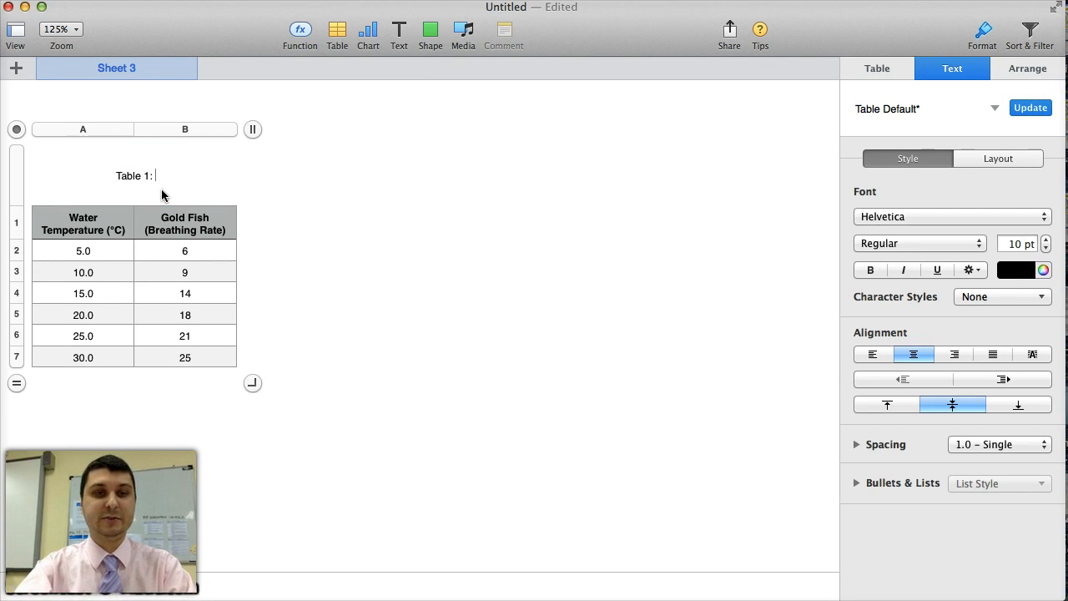
{"action": "type", "text": "The e"}
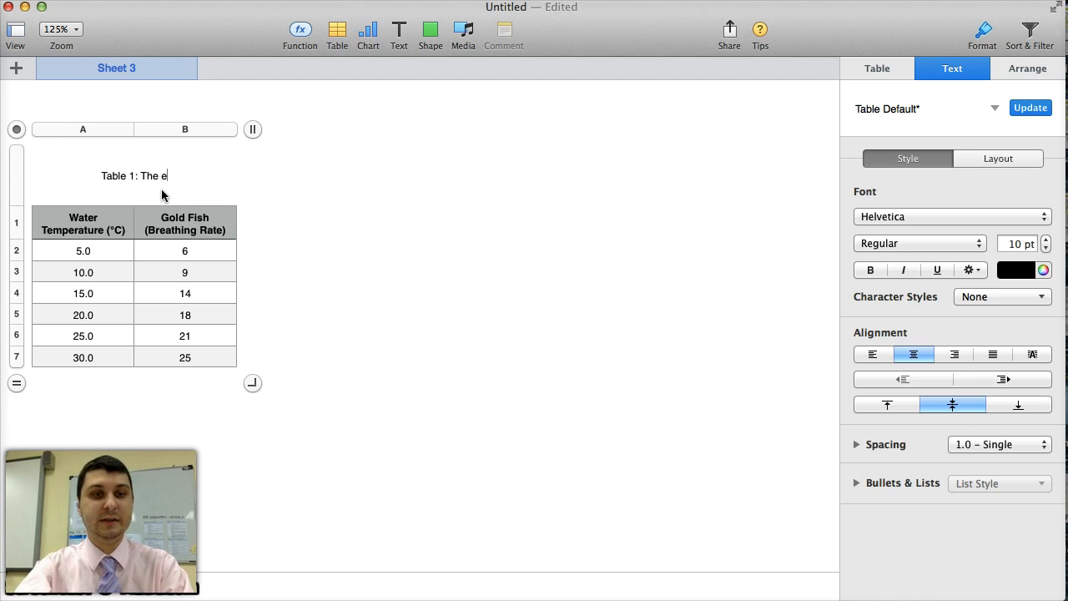
{"action": "type", "text": "ffect of water t"}
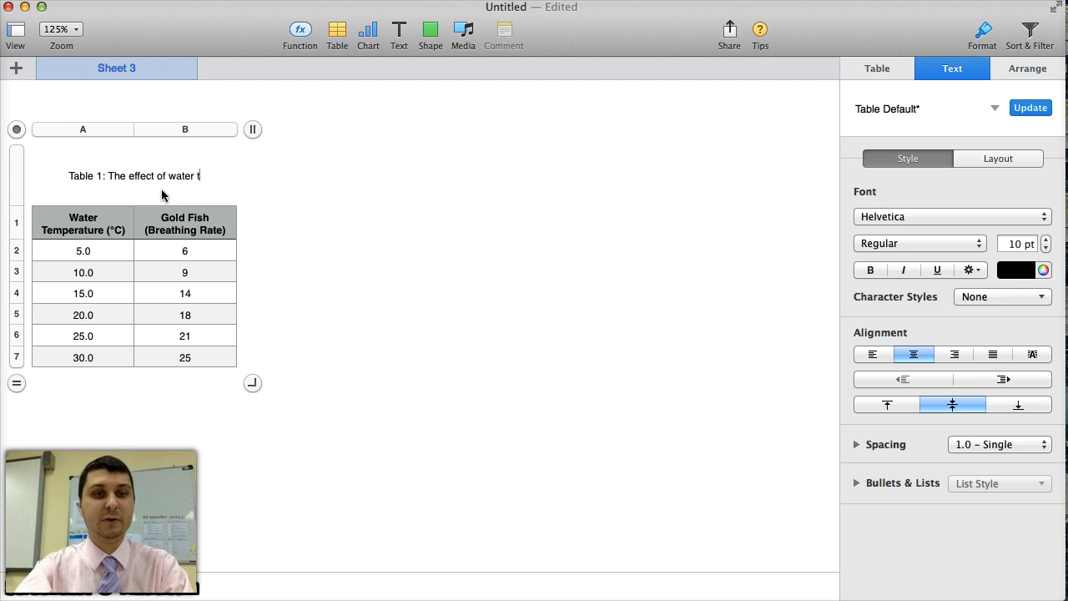
{"action": "type", "text": "emperature on the bre"}
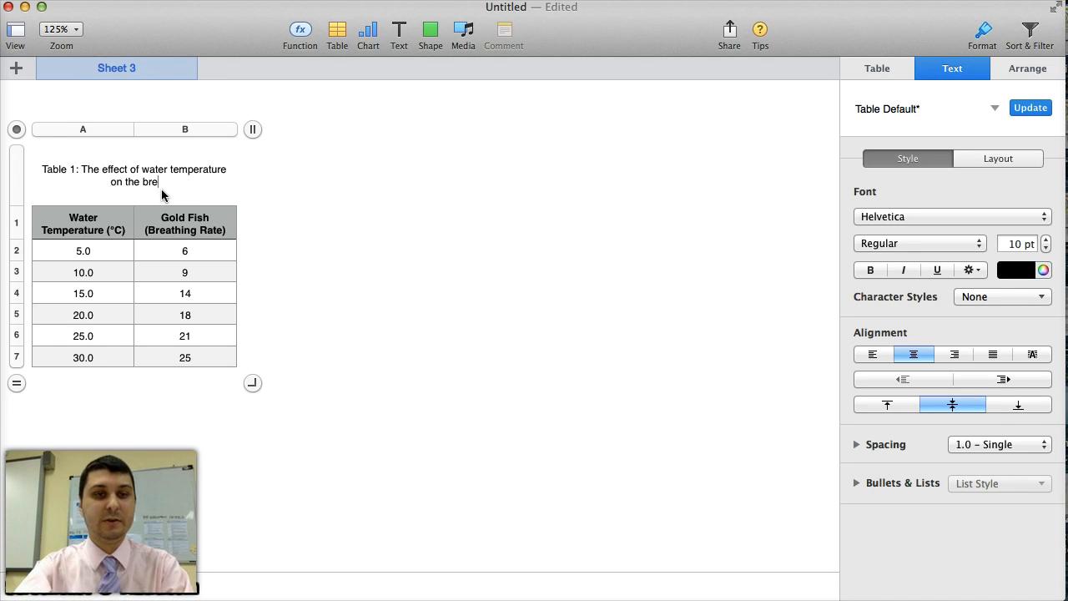
{"action": "type", "text": "athing rate of"}
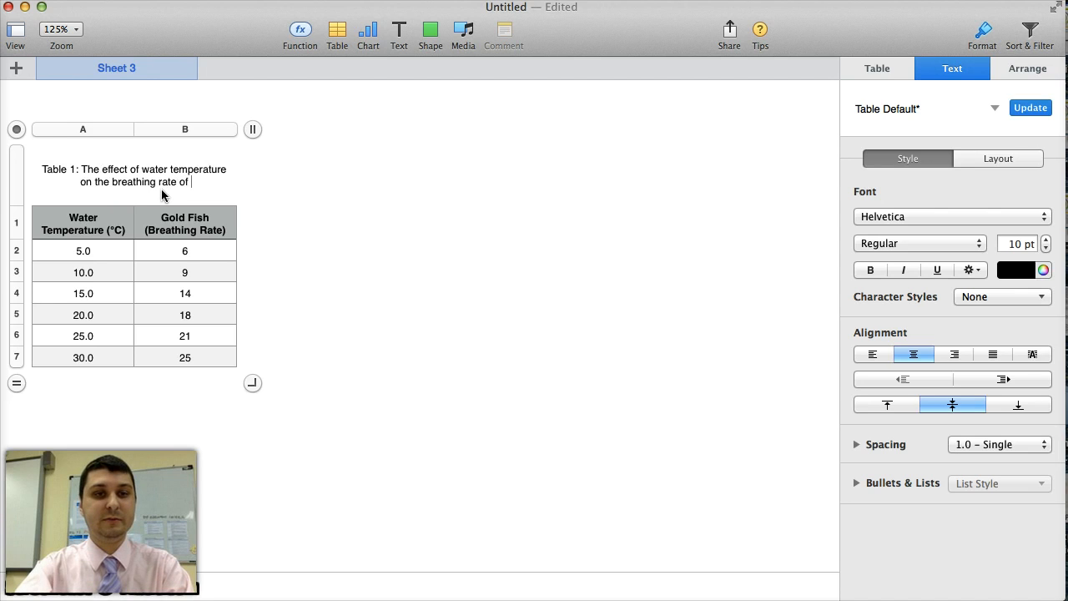
{"action": "type", "text": "Gold Fish."}
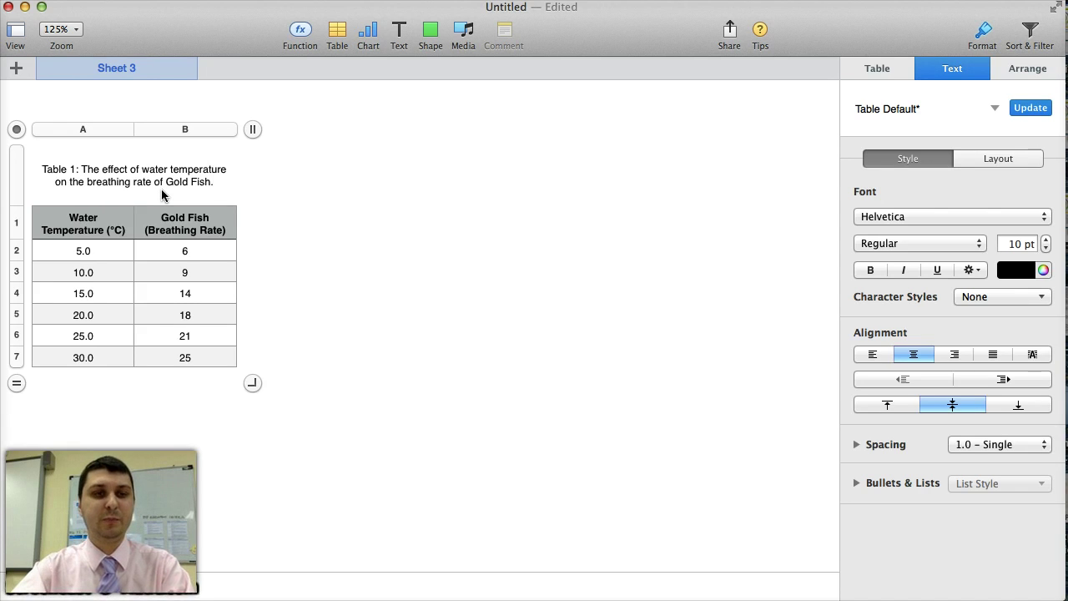
{"action": "left_click", "coordinate": [134, 175]}
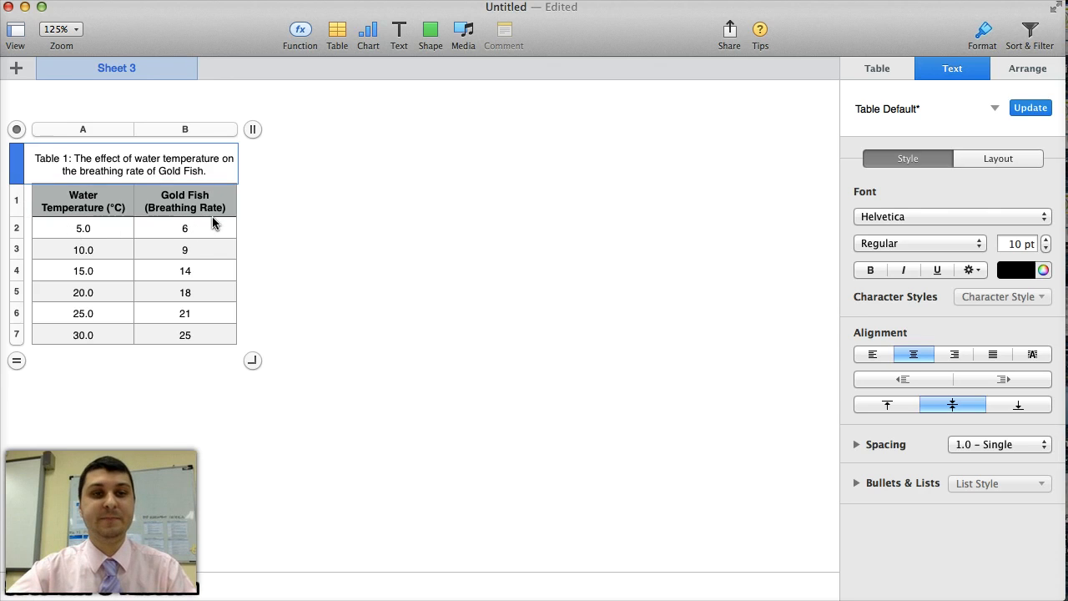
{"action": "mouse_move", "coordinate": [221, 182]}
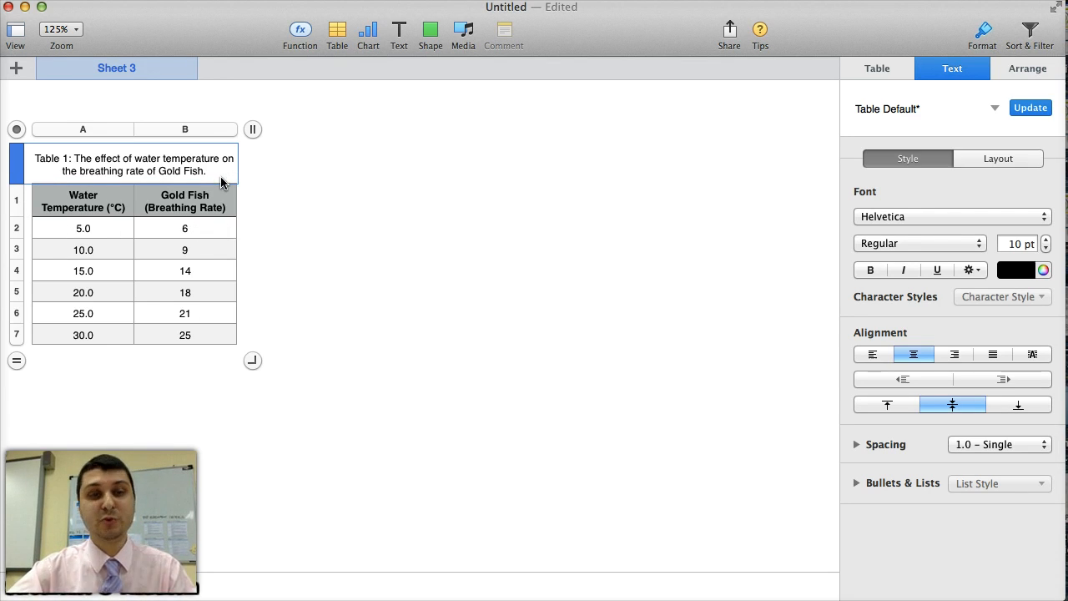
{"action": "mouse_move", "coordinate": [171, 374]}
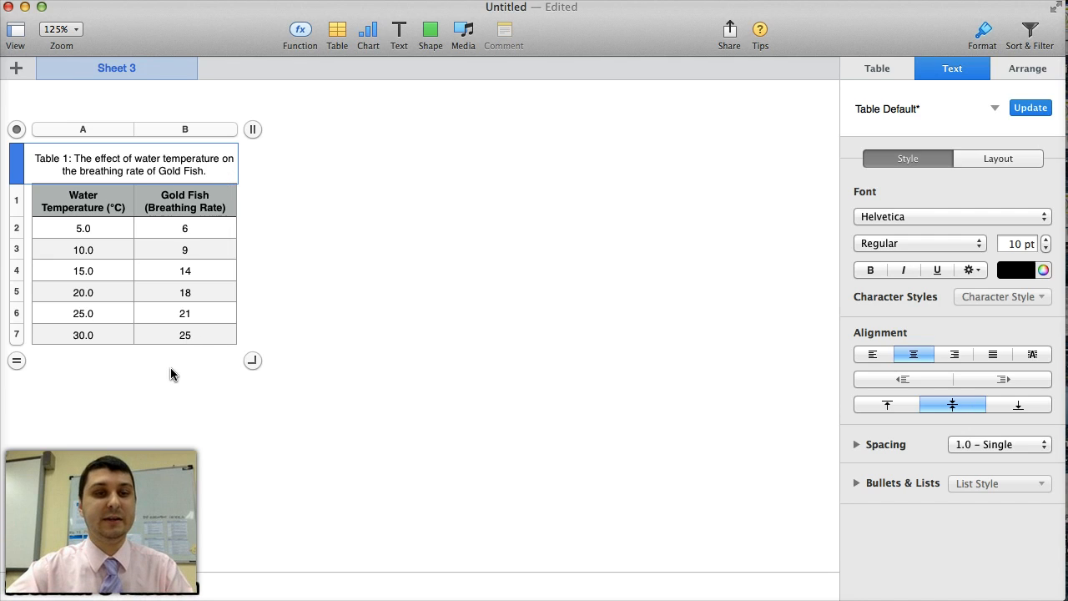
Step: Deselect the table and add a 2D scatter chart beside it
{"action": "left_click", "coordinate": [349, 316]}
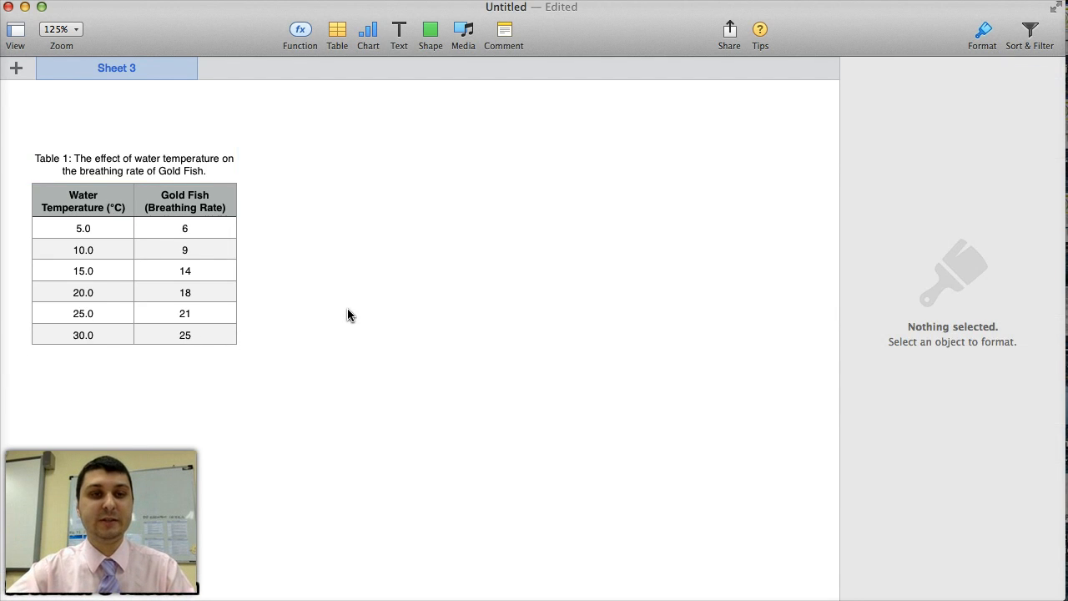
{"action": "left_click", "coordinate": [368, 30]}
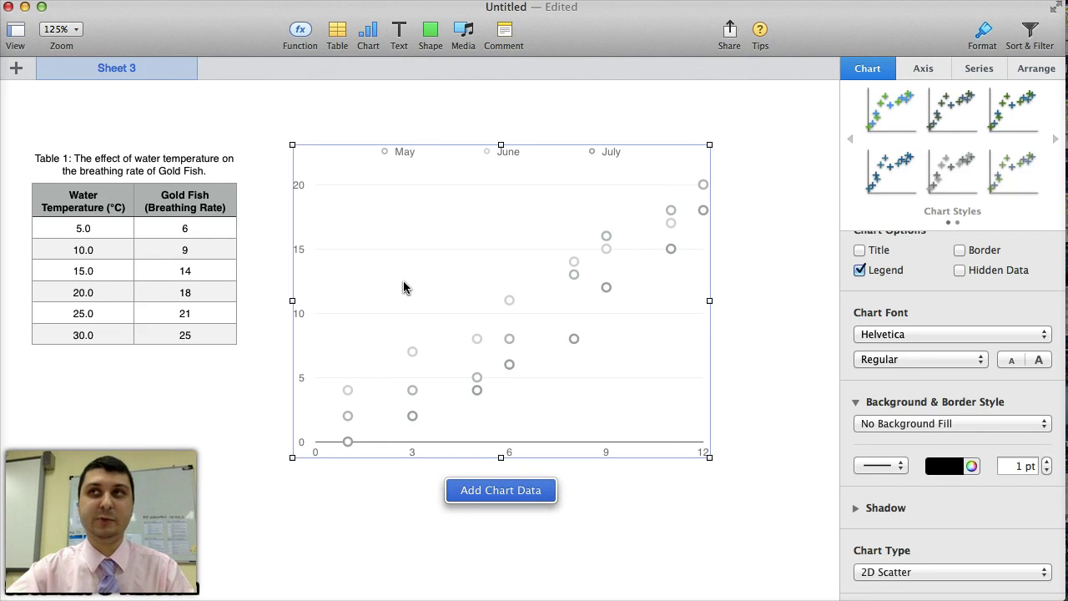
{"action": "mouse_move", "coordinate": [396, 304]}
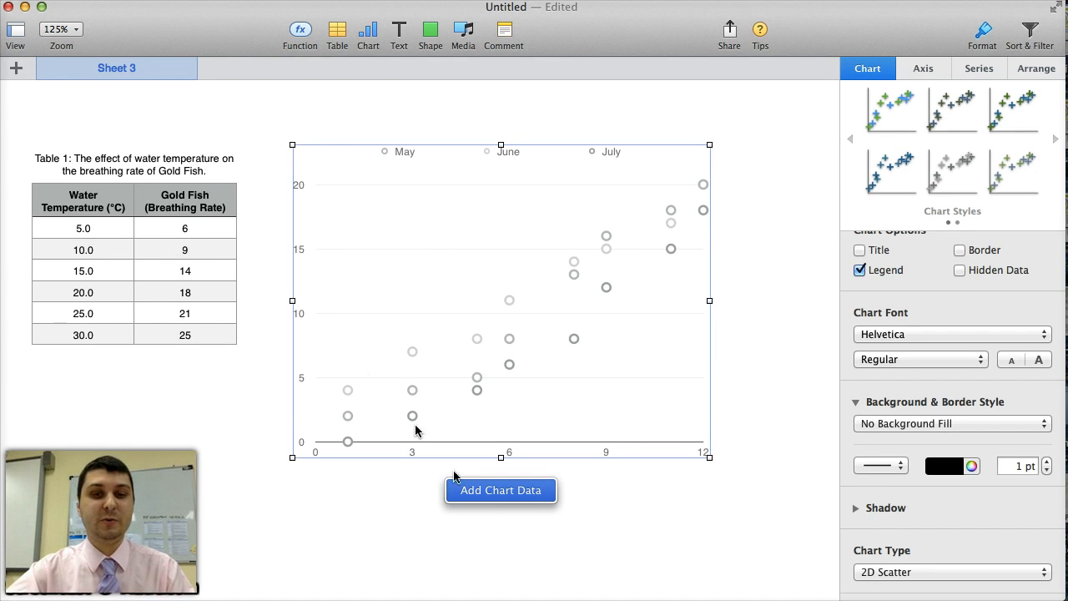
Step: Start adding the table's columns as the scatter chart's data
{"action": "left_click", "coordinate": [500, 490]}
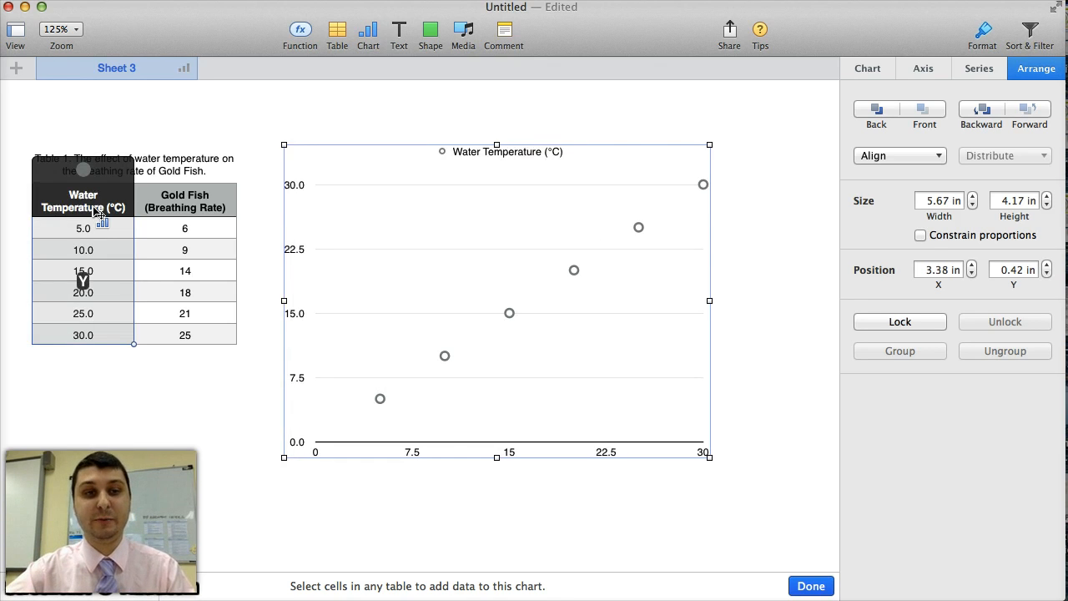
{"action": "mouse_move", "coordinate": [182, 416]}
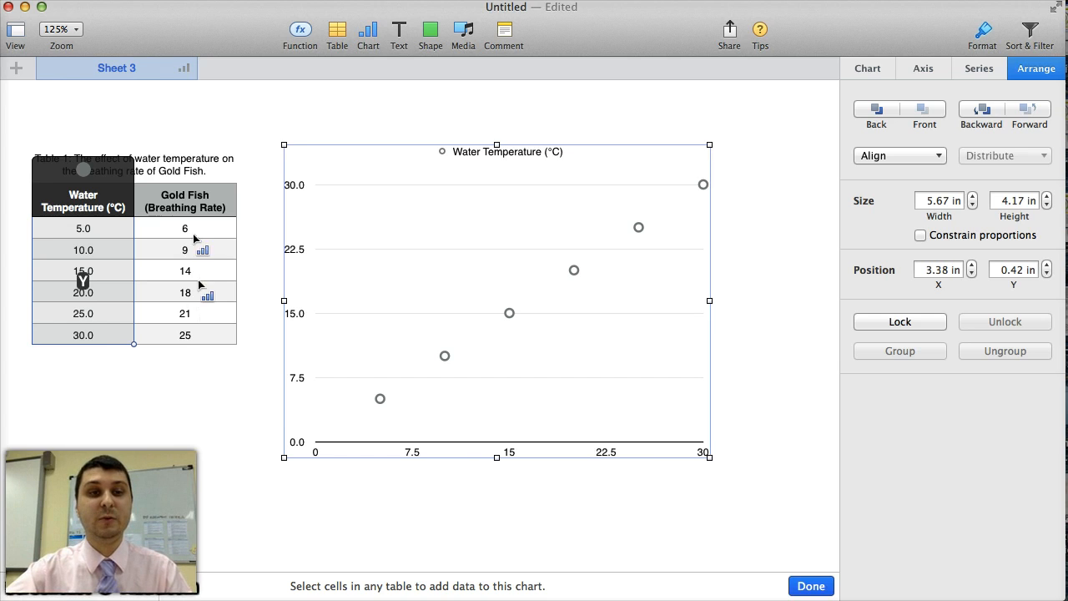
{"action": "mouse_move", "coordinate": [181, 205]}
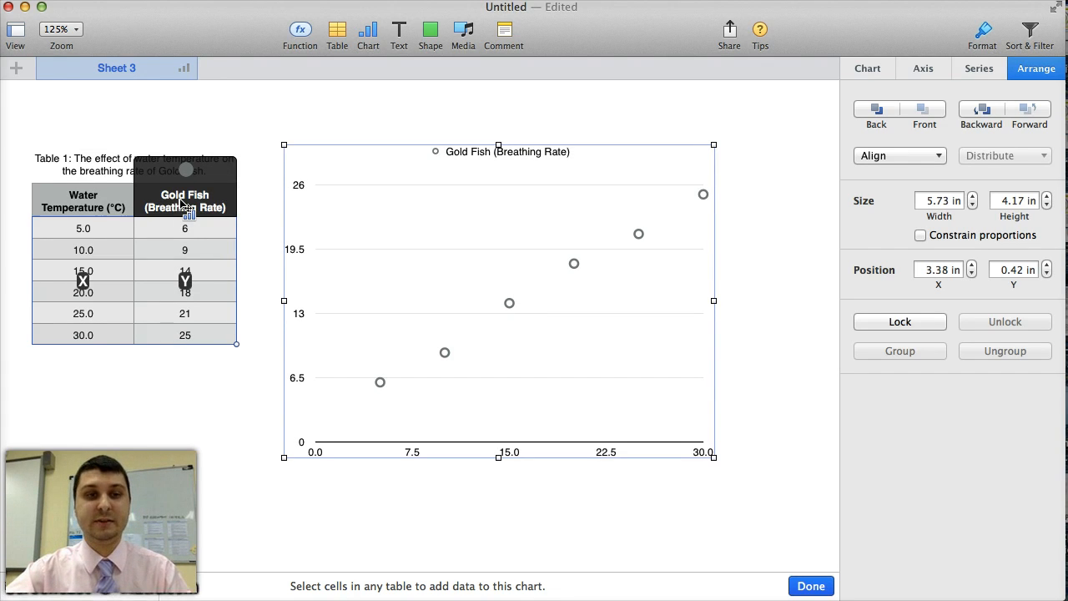
{"action": "mouse_move", "coordinate": [135, 232]}
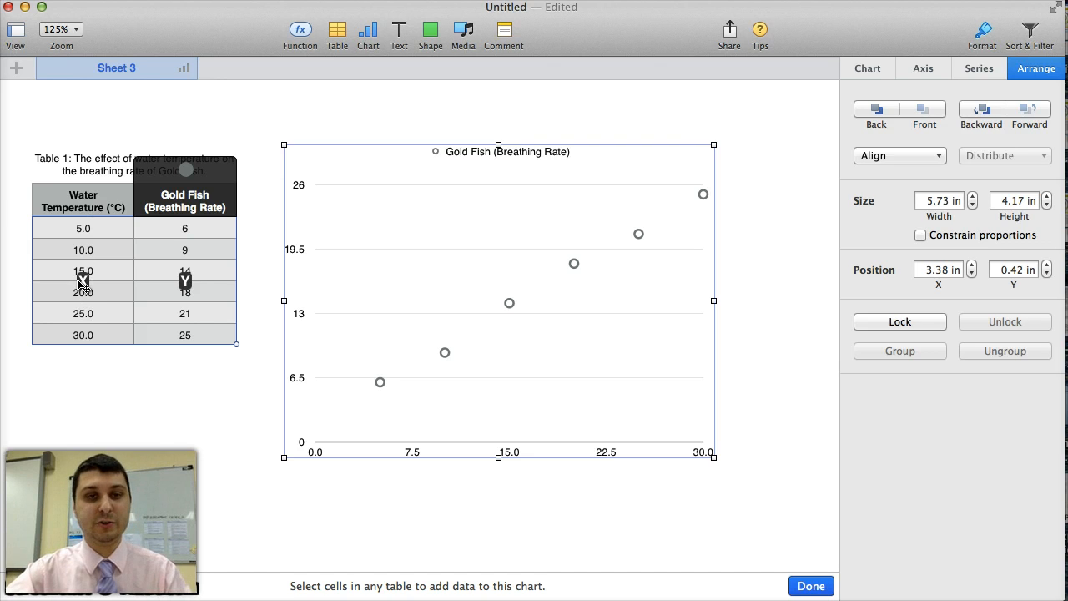
{"action": "mouse_move", "coordinate": [188, 207]}
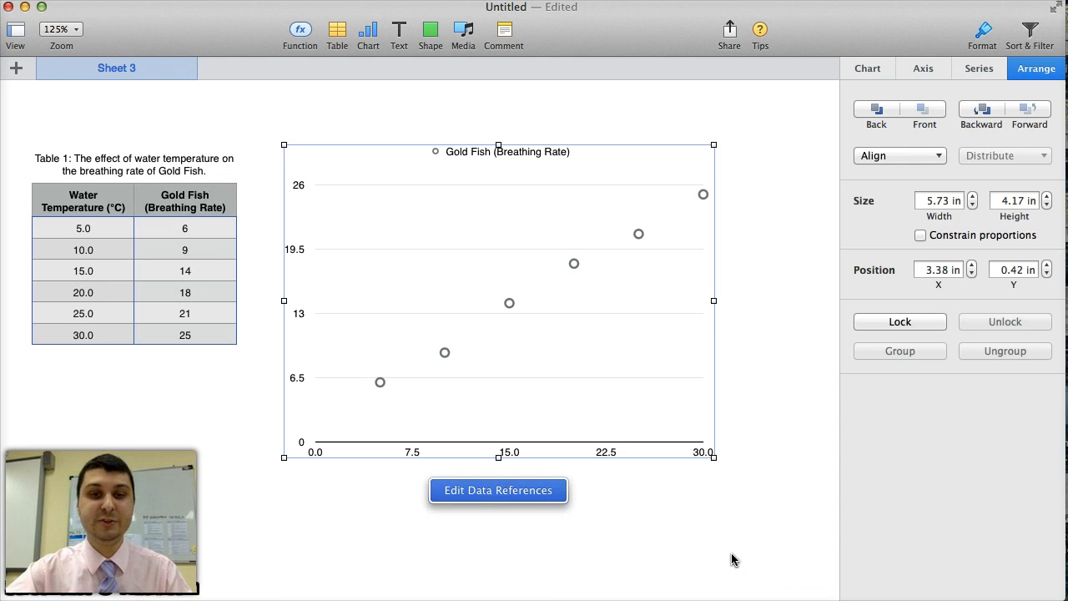
{"action": "mouse_move", "coordinate": [634, 277]}
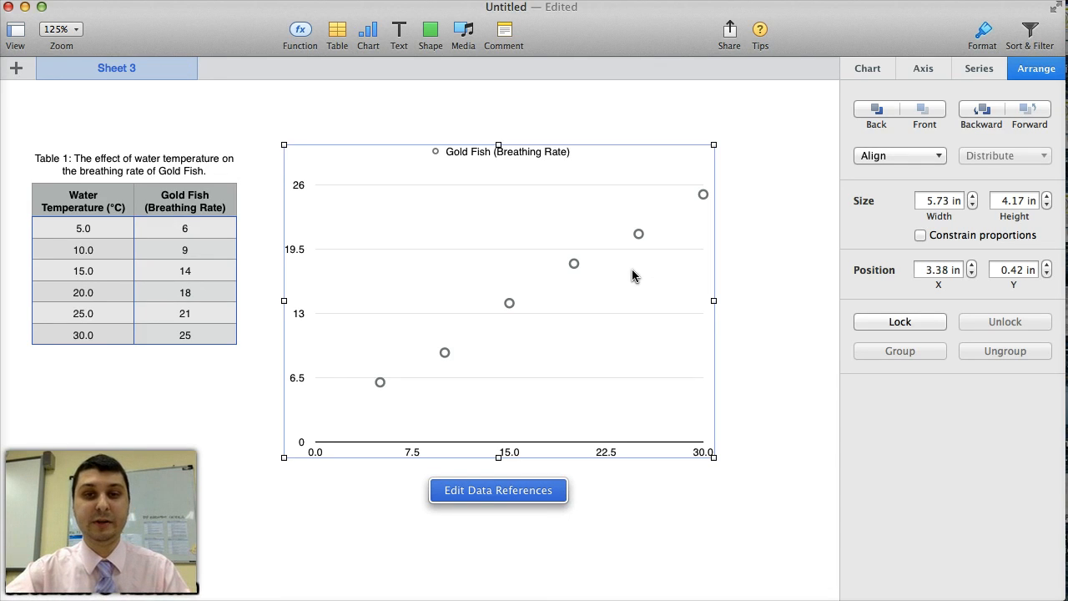
{"action": "mouse_move", "coordinate": [836, 231]}
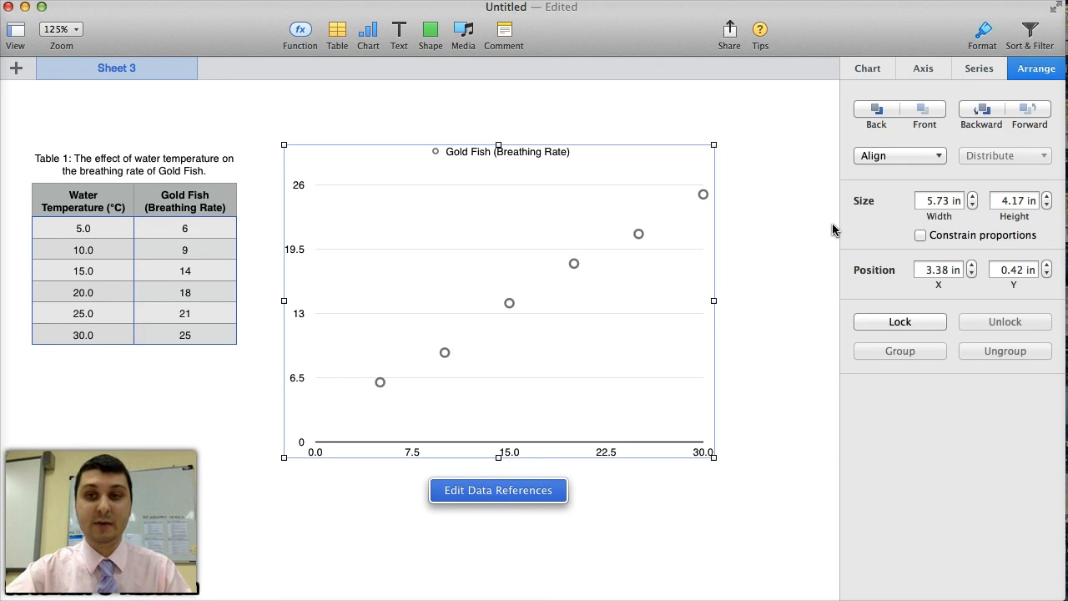
{"action": "mouse_move", "coordinate": [868, 68]}
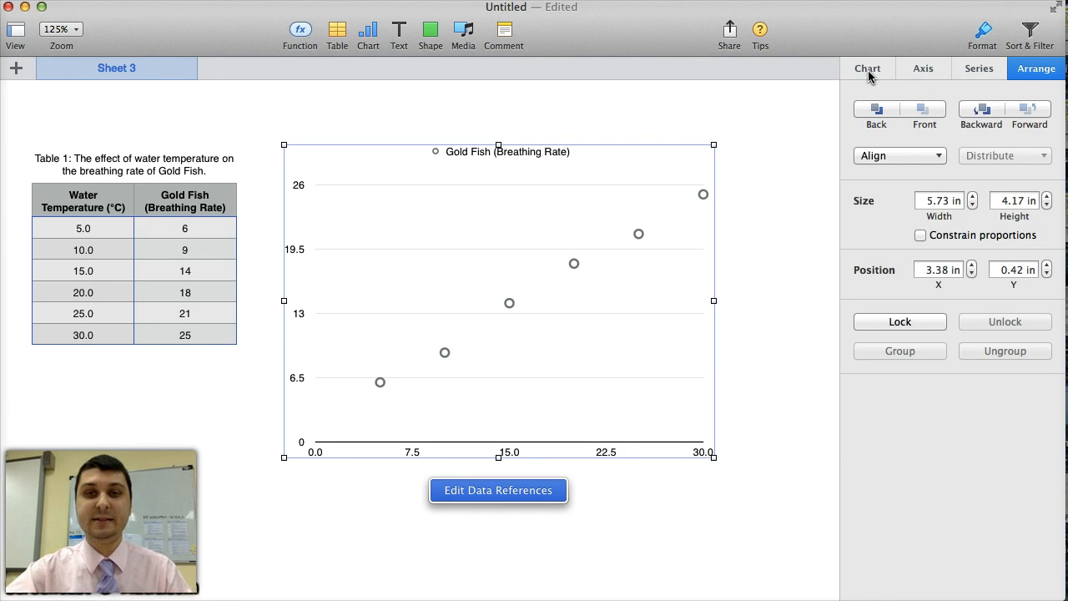
Step: Hide the chart legend and title it 'The effect of water temperature on the breathing rate of Gold Fish.'
{"action": "left_click", "coordinate": [867, 68]}
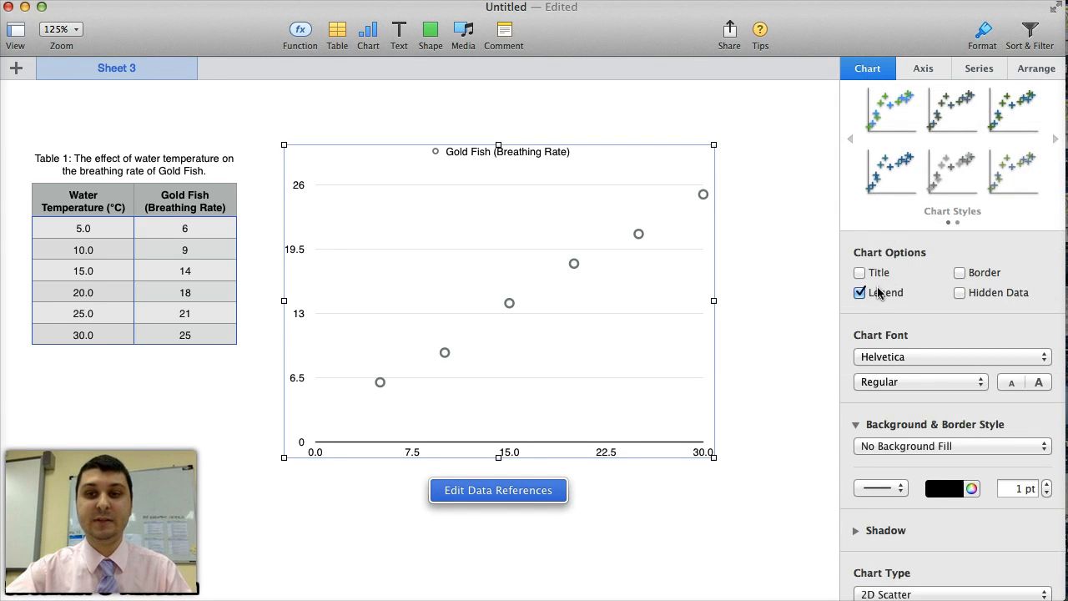
{"action": "left_click", "coordinate": [860, 292]}
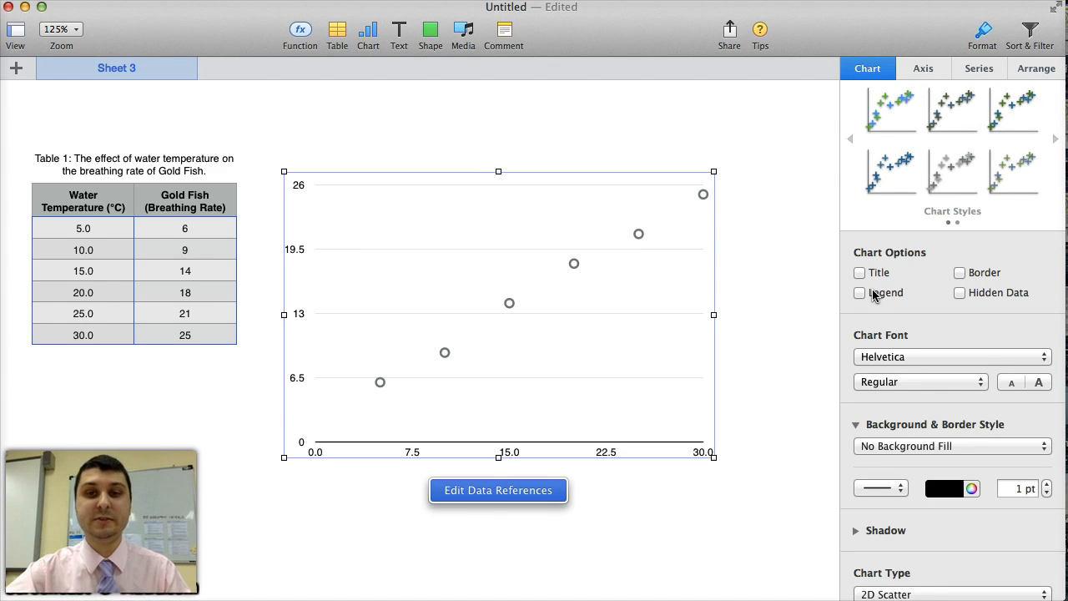
{"action": "mouse_move", "coordinate": [874, 278]}
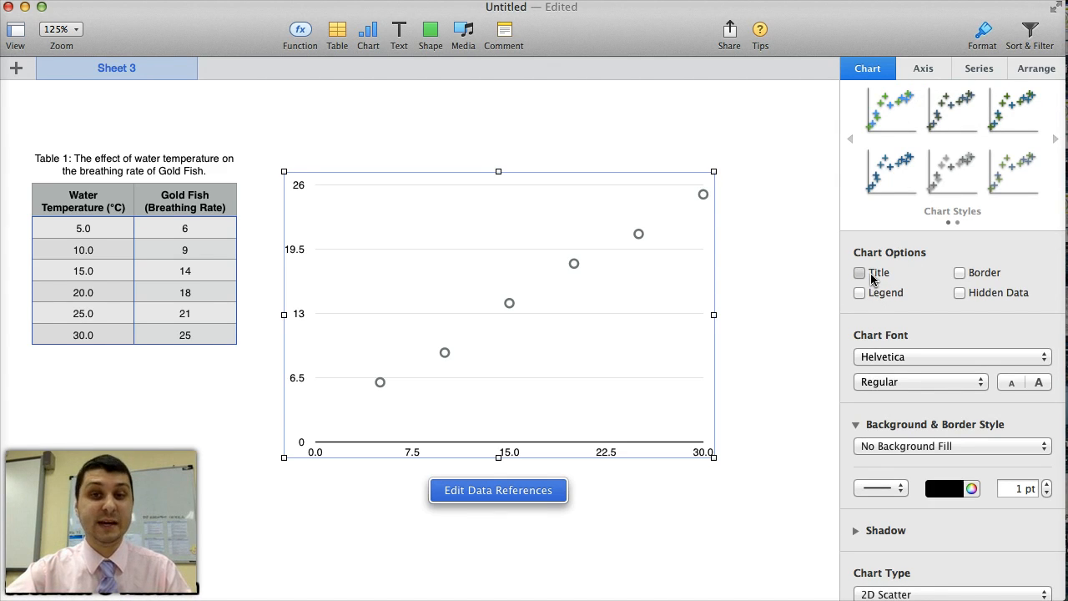
{"action": "left_click", "coordinate": [860, 272]}
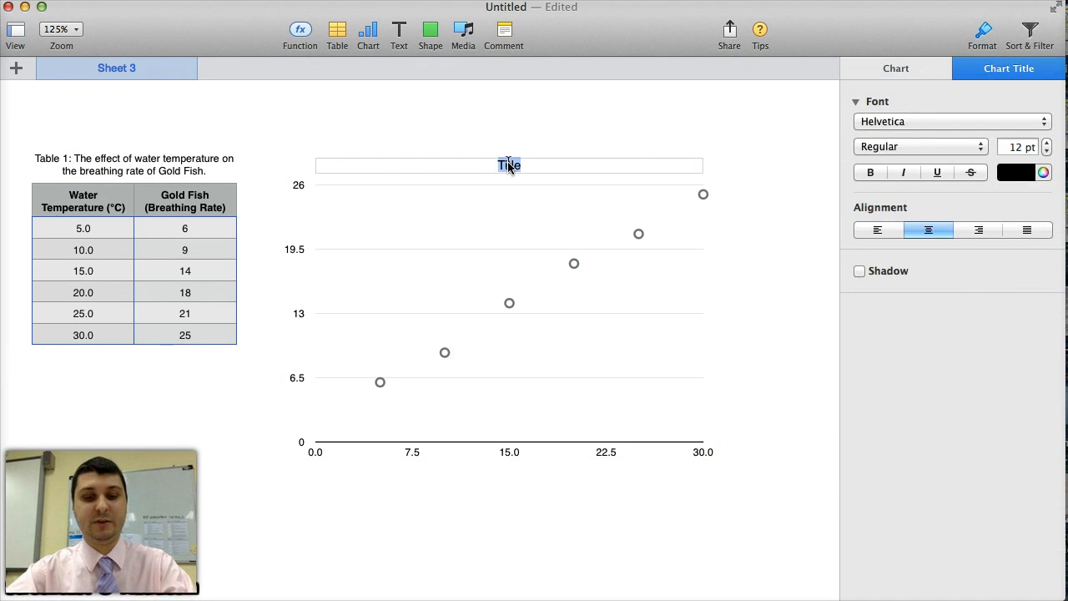
{"action": "type", "text": "The effect of water temperature on the breathing rate of Gold Fish."}
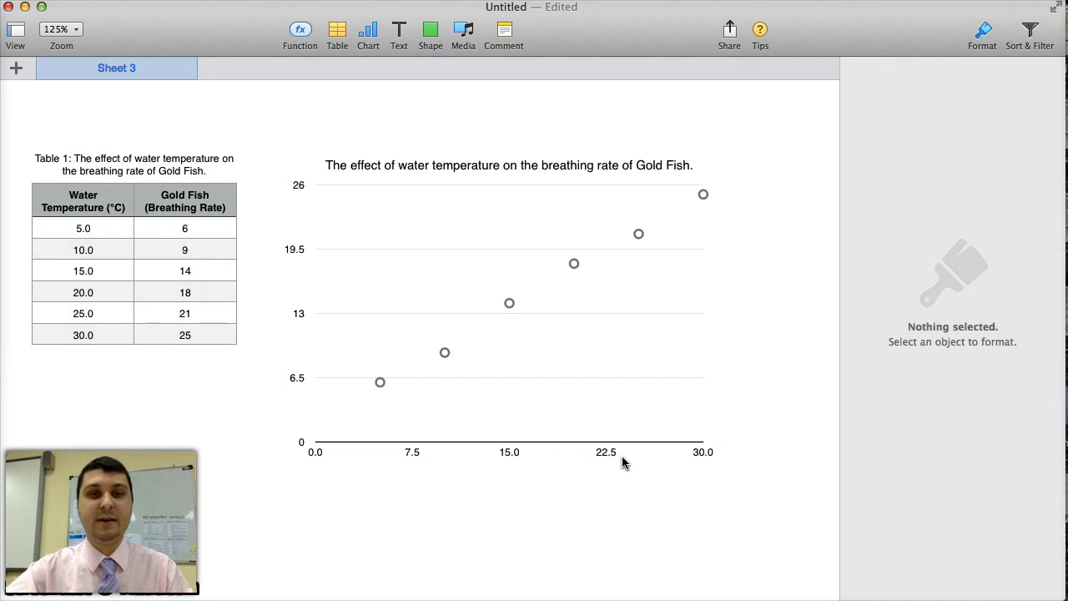
{"action": "left_click", "coordinate": [509, 300]}
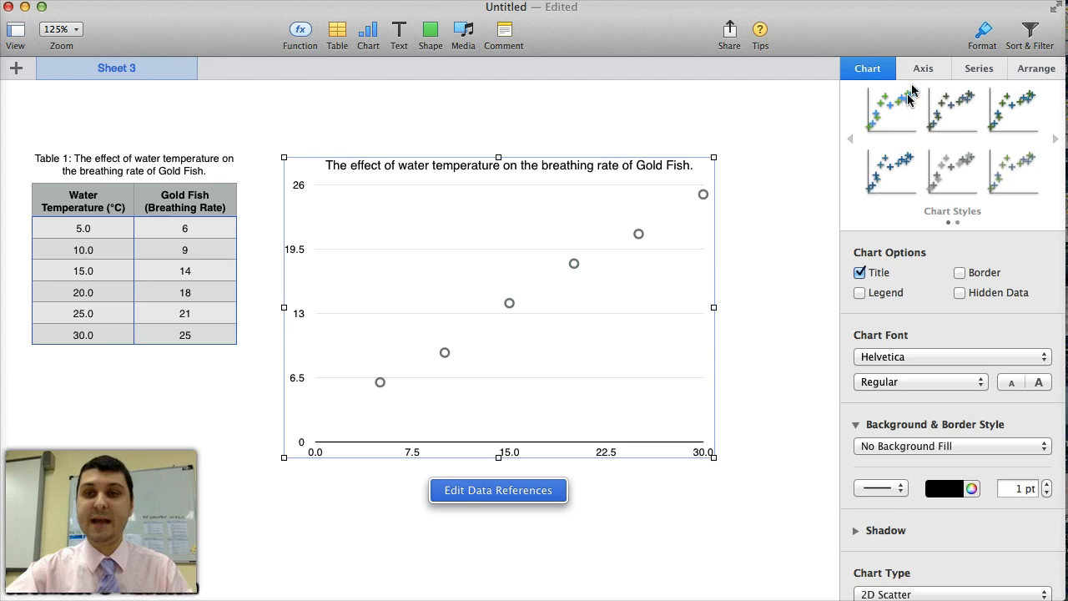
Step: Turn on the X-axis name and change it to 'Water Temperature (°C)'
{"action": "left_click", "coordinate": [923, 67]}
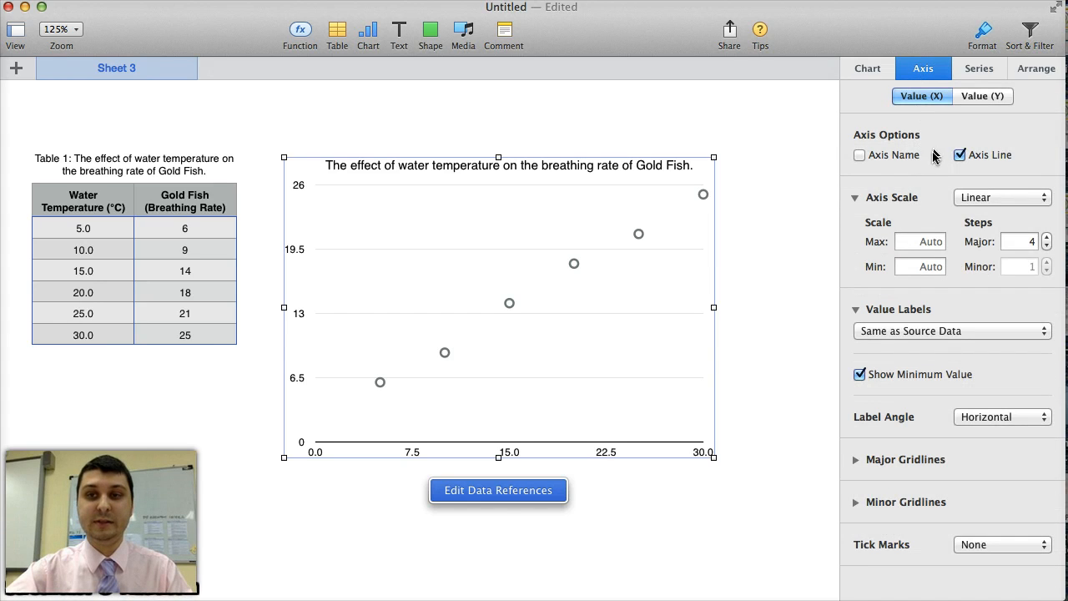
{"action": "left_click", "coordinate": [860, 155]}
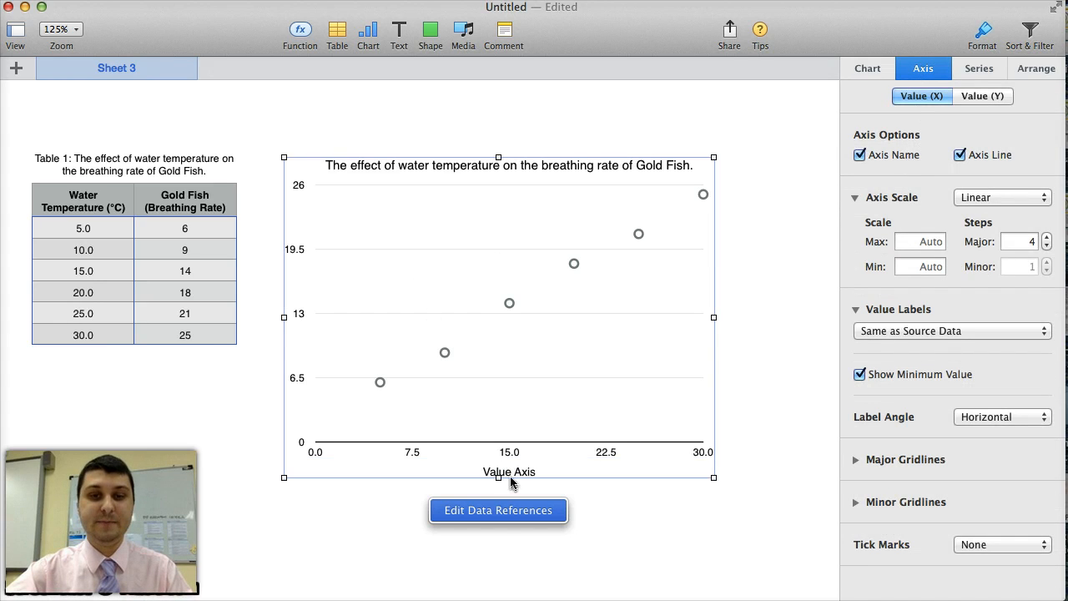
{"action": "double_click", "coordinate": [509, 471]}
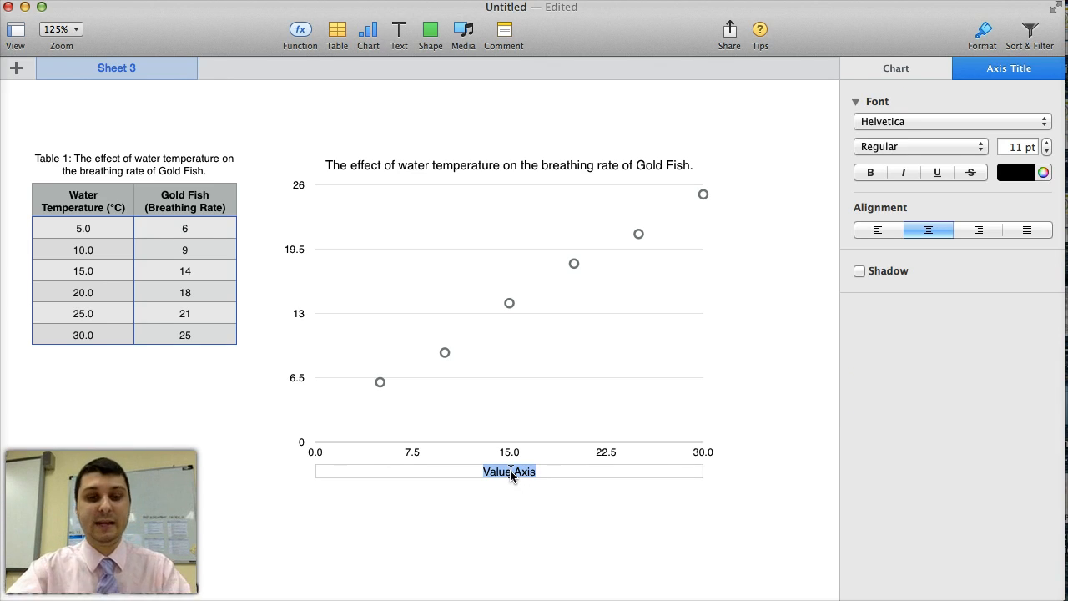
{"action": "type", "text": "Water Temperat"}
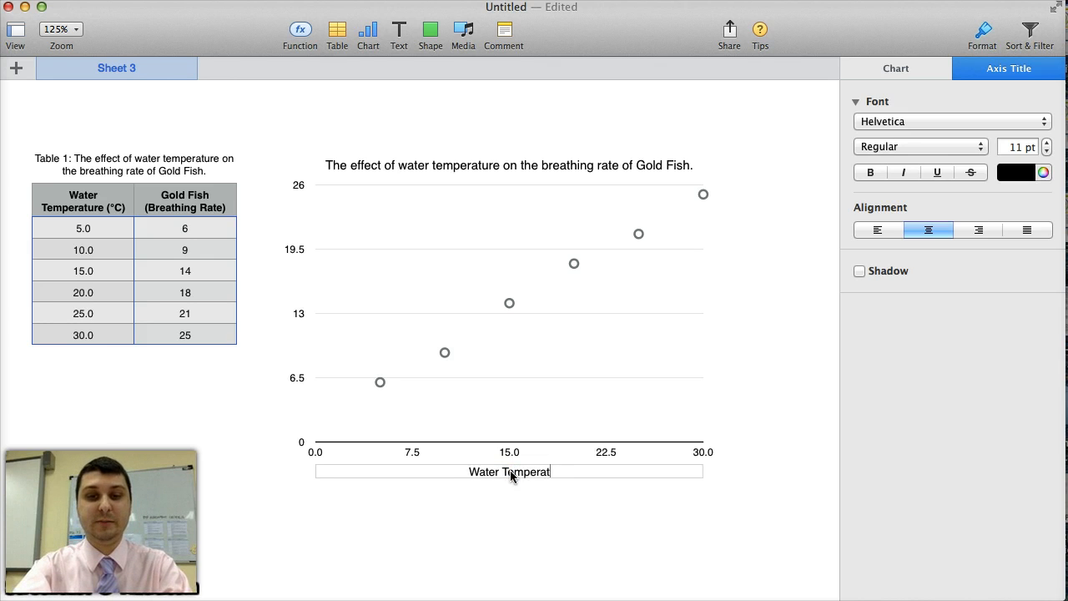
{"action": "type", "text": "ure (°"}
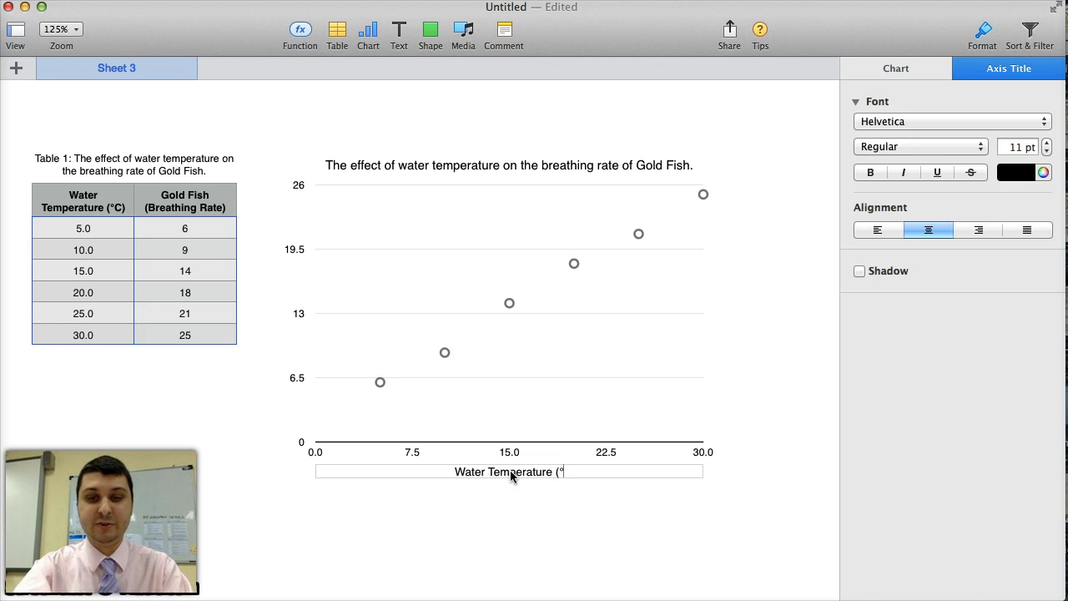
{"action": "left_click", "coordinate": [498, 542]}
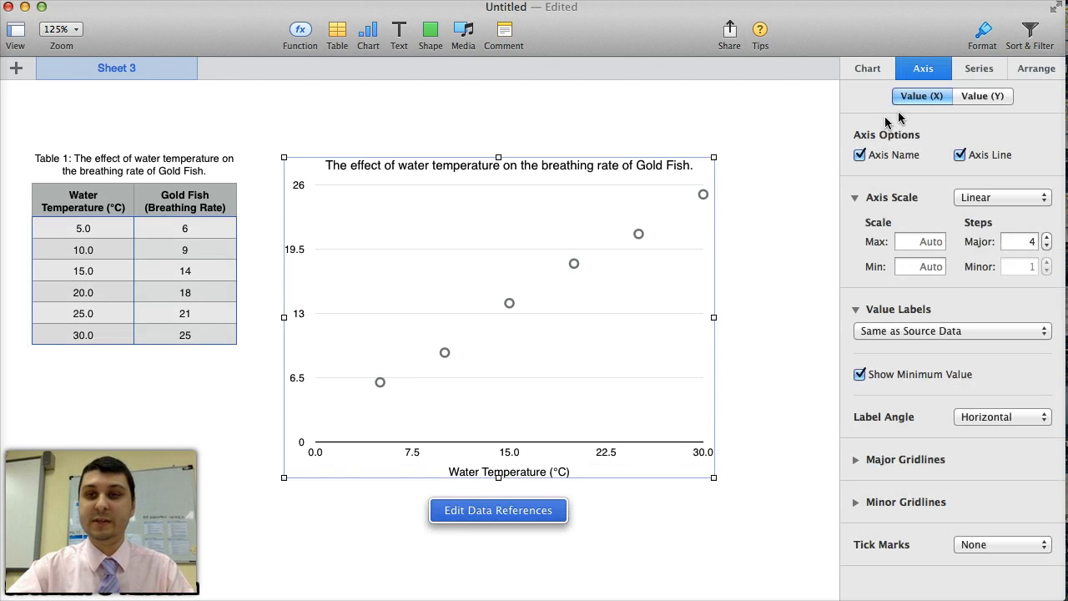
Step: Name the vertical axis 'Gold Fish Breathing Rate (breaths/min)' and reword column B's heading to match
{"action": "left_click", "coordinate": [983, 95]}
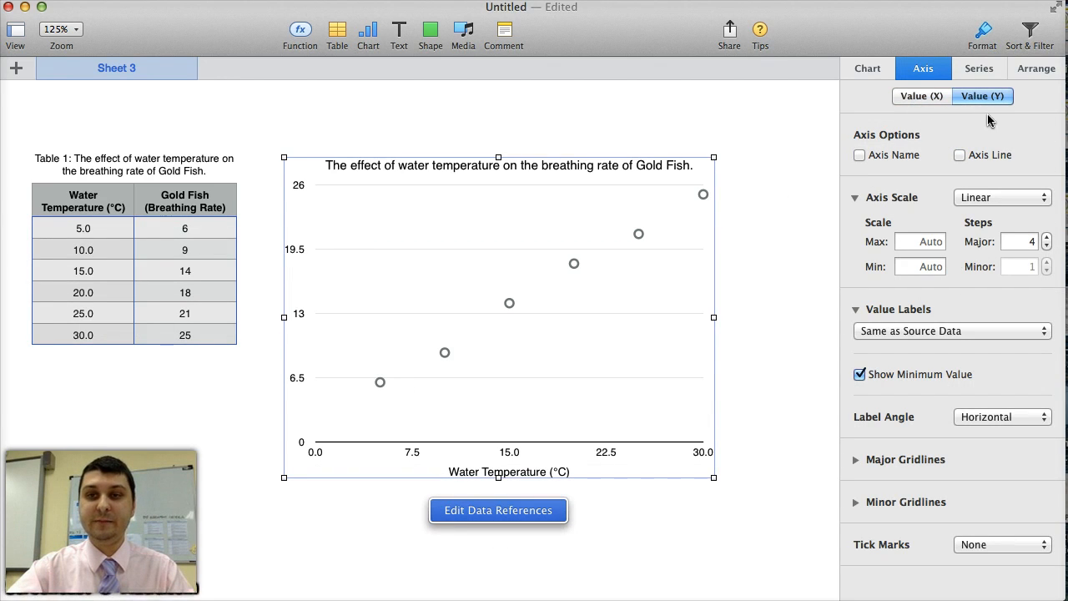
{"action": "left_click", "coordinate": [859, 154]}
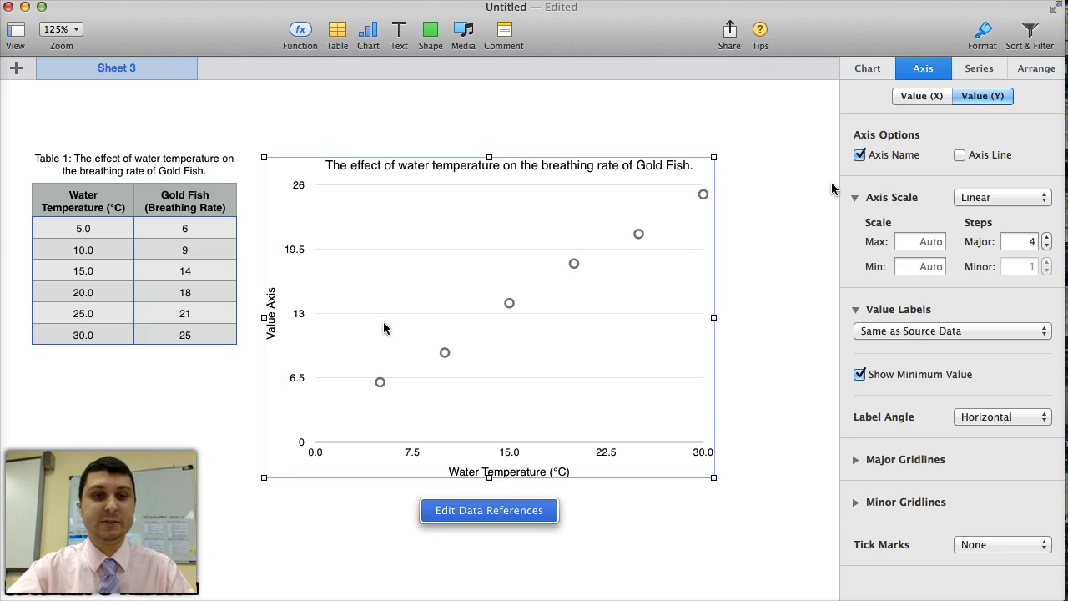
{"action": "left_click", "coordinate": [269, 317]}
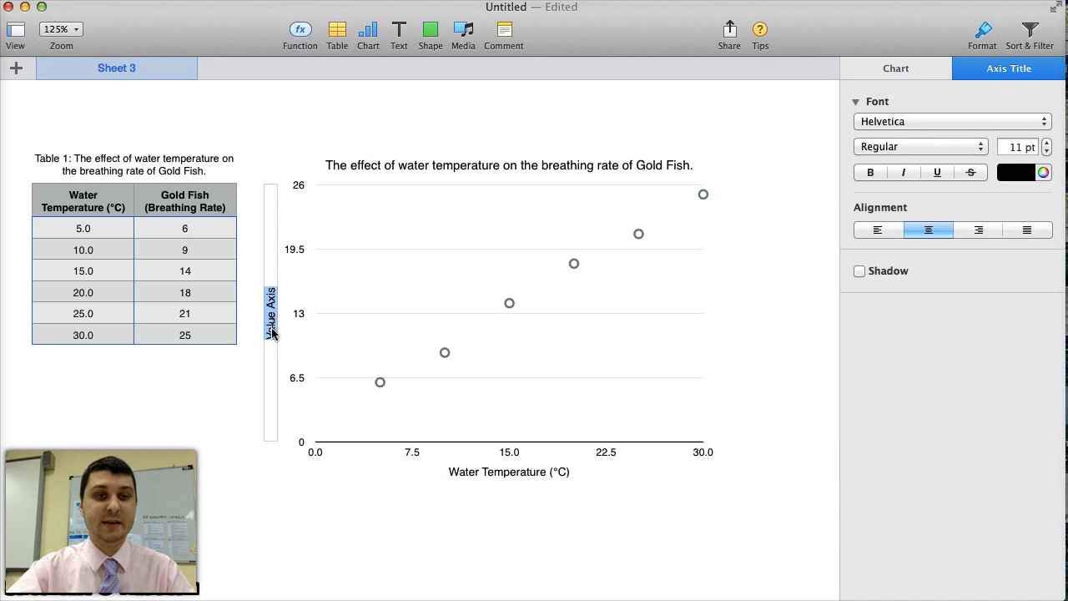
{"action": "type", "text": "Gold Fish Breathing Rate (breaths/min"}
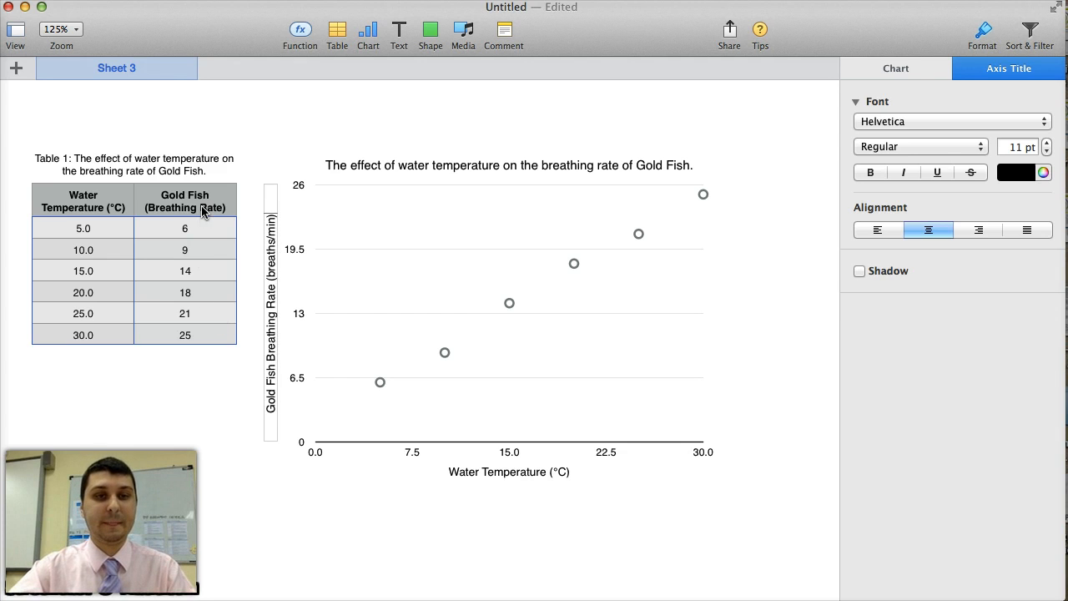
{"action": "left_click", "coordinate": [184, 201]}
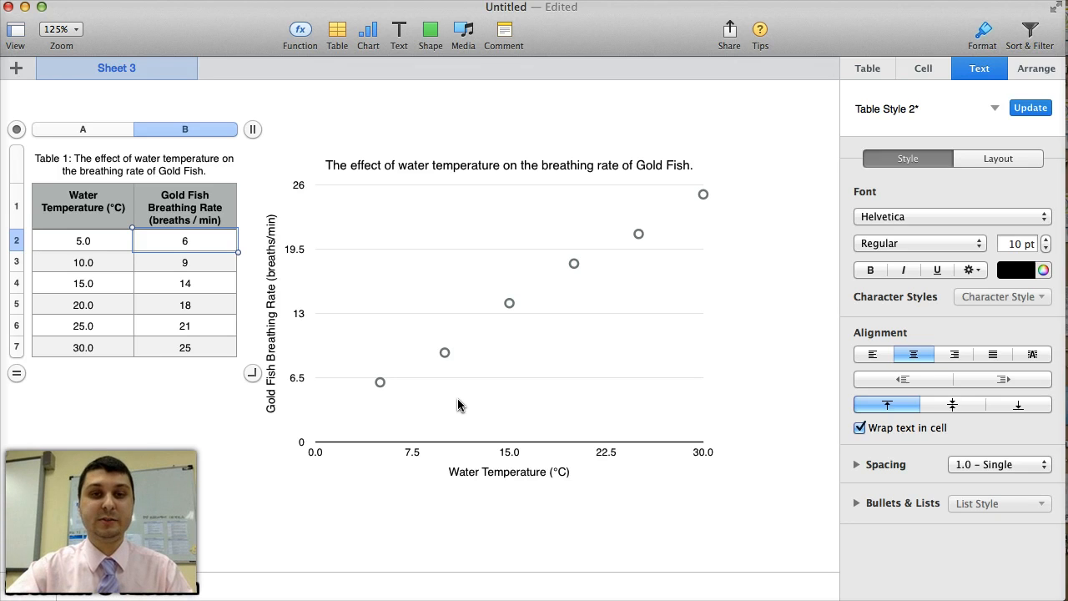
{"action": "mouse_move", "coordinate": [538, 286]}
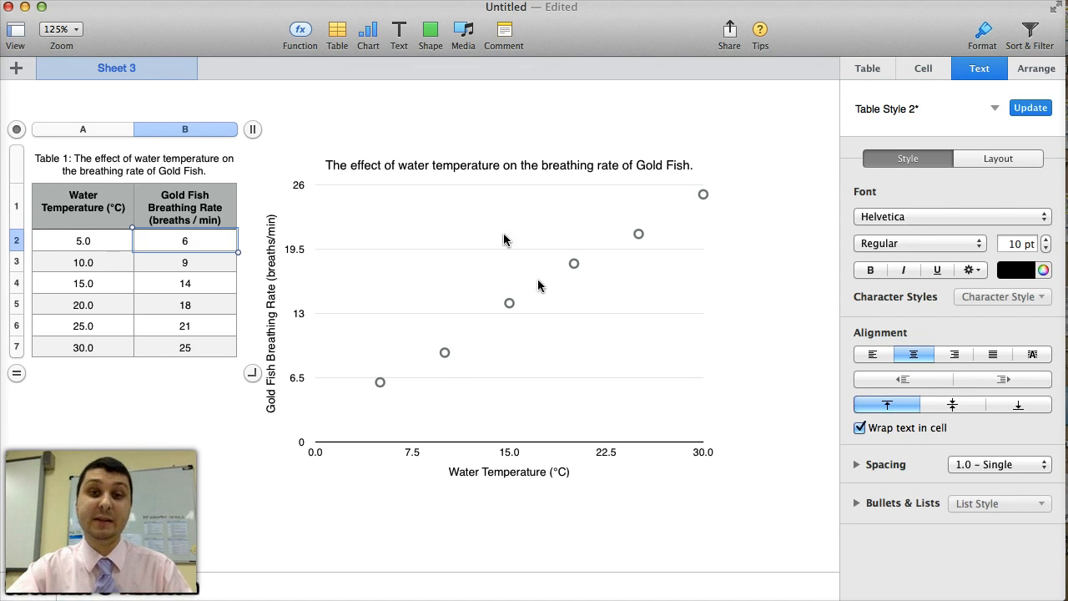
Step: Add a Linear trendline through the chart's six scatter points
{"action": "left_click", "coordinate": [509, 303]}
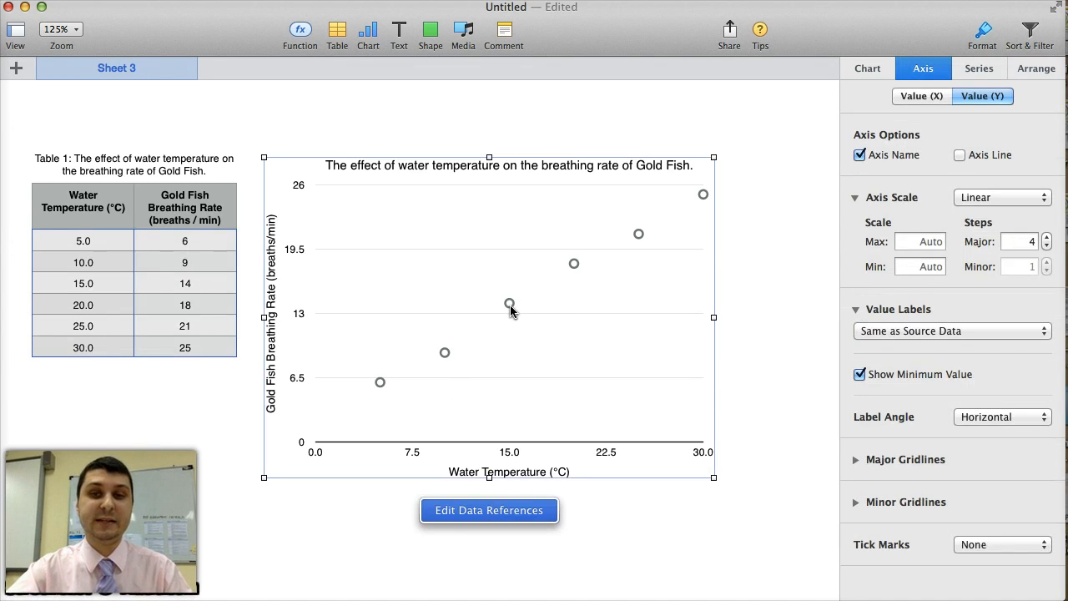
{"action": "mouse_move", "coordinate": [976, 81]}
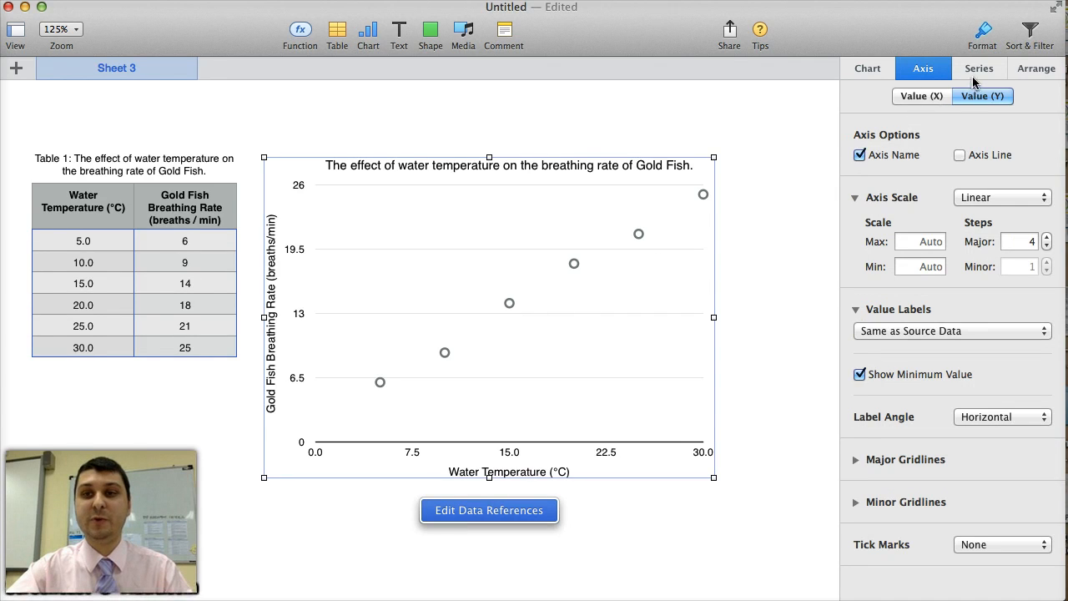
{"action": "left_click", "coordinate": [979, 68]}
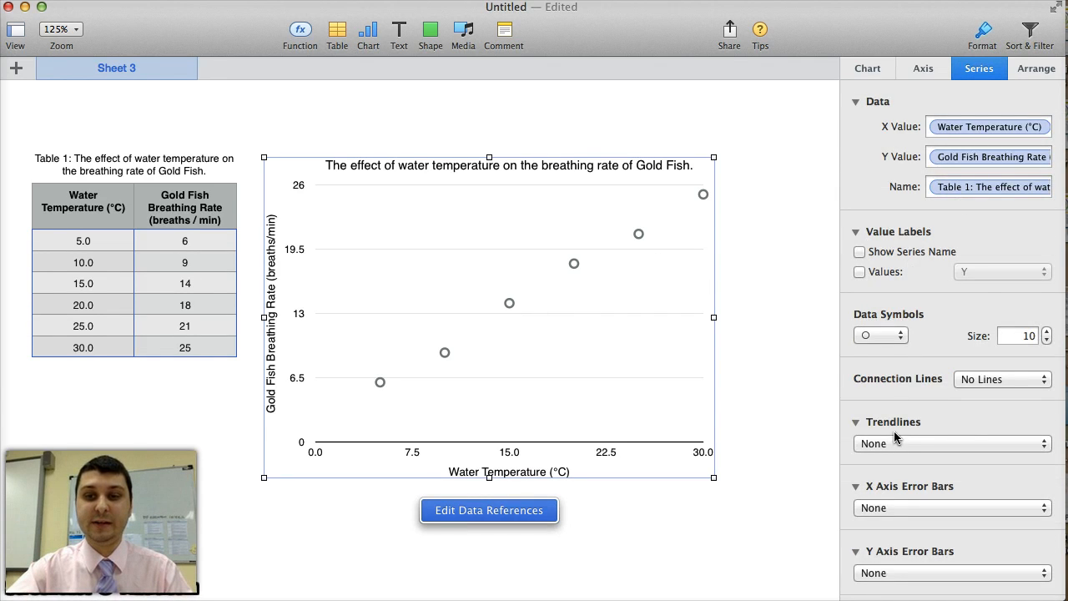
{"action": "left_click", "coordinate": [951, 443]}
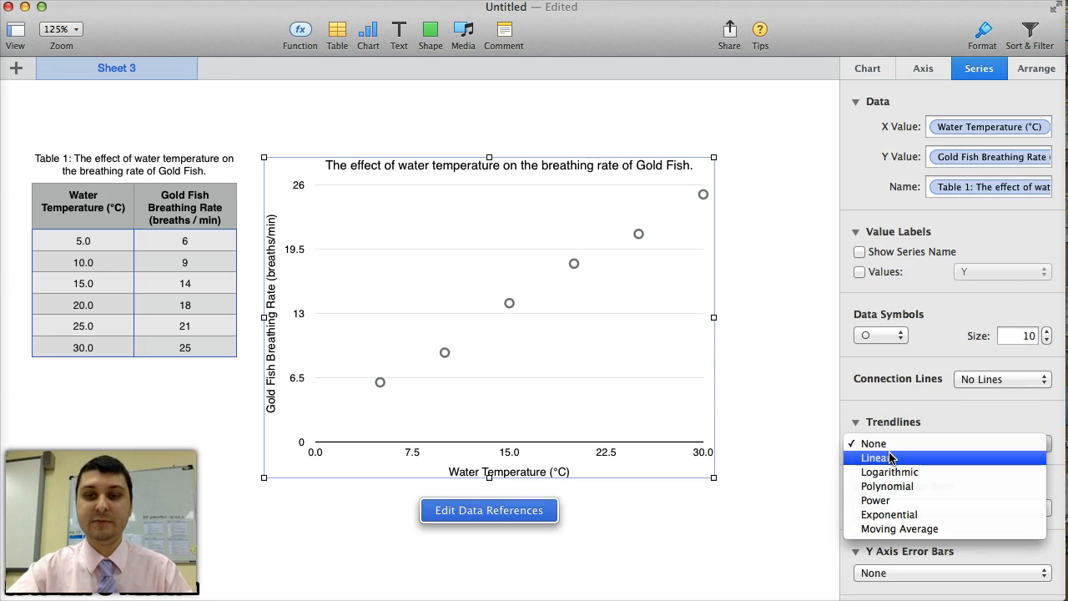
{"action": "left_click", "coordinate": [877, 458]}
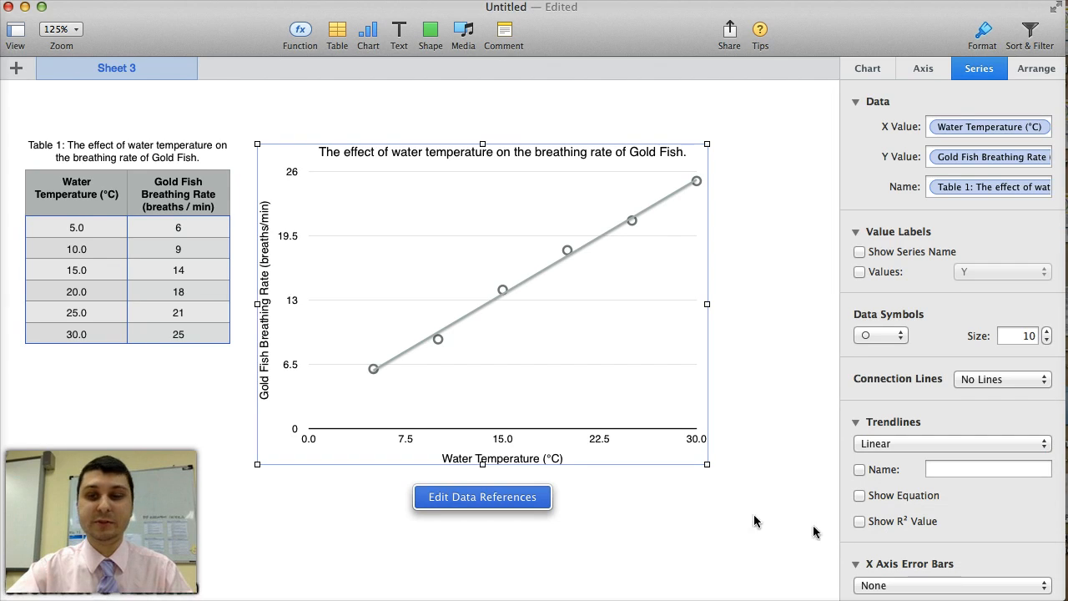
Step: Show the trendline equation y = 0.7714x + 2 and R² = 0.9956 on the chart
{"action": "left_click", "coordinate": [859, 495]}
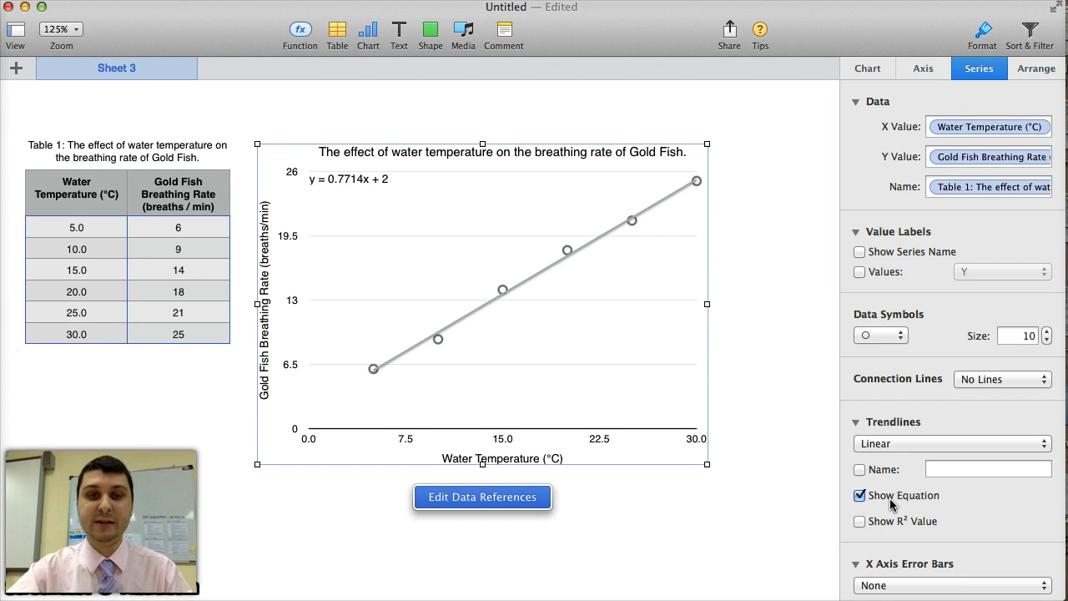
{"action": "mouse_move", "coordinate": [344, 190]}
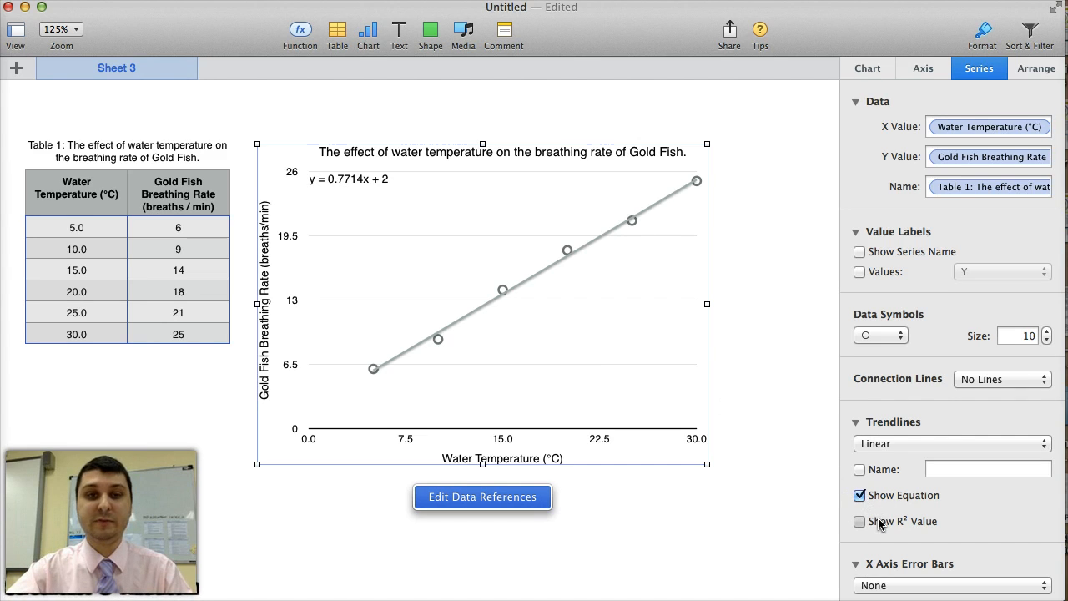
{"action": "left_click", "coordinate": [860, 521]}
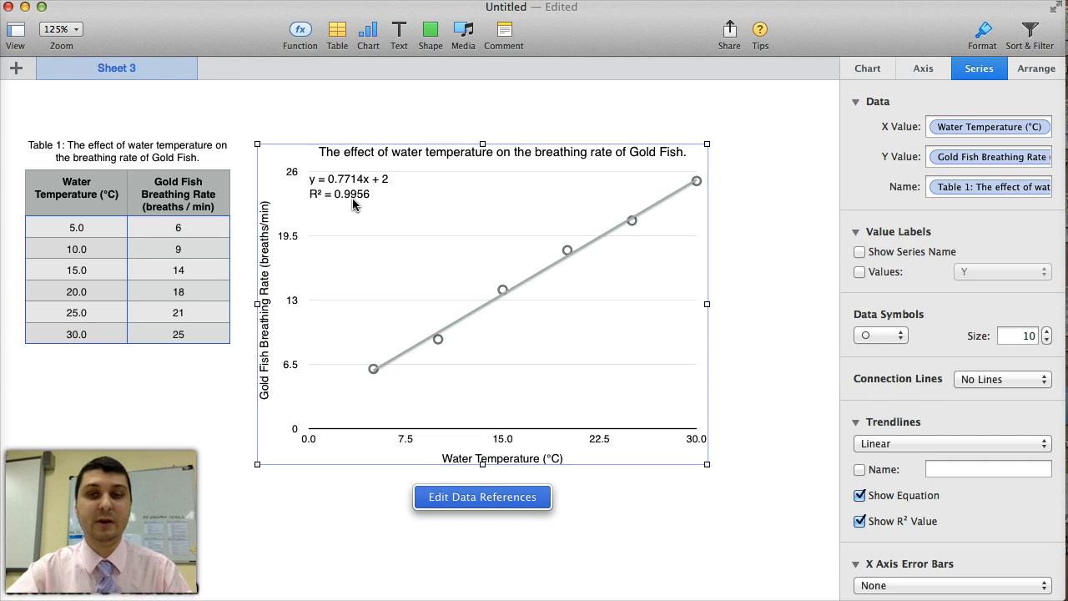
{"action": "mouse_move", "coordinate": [334, 187]}
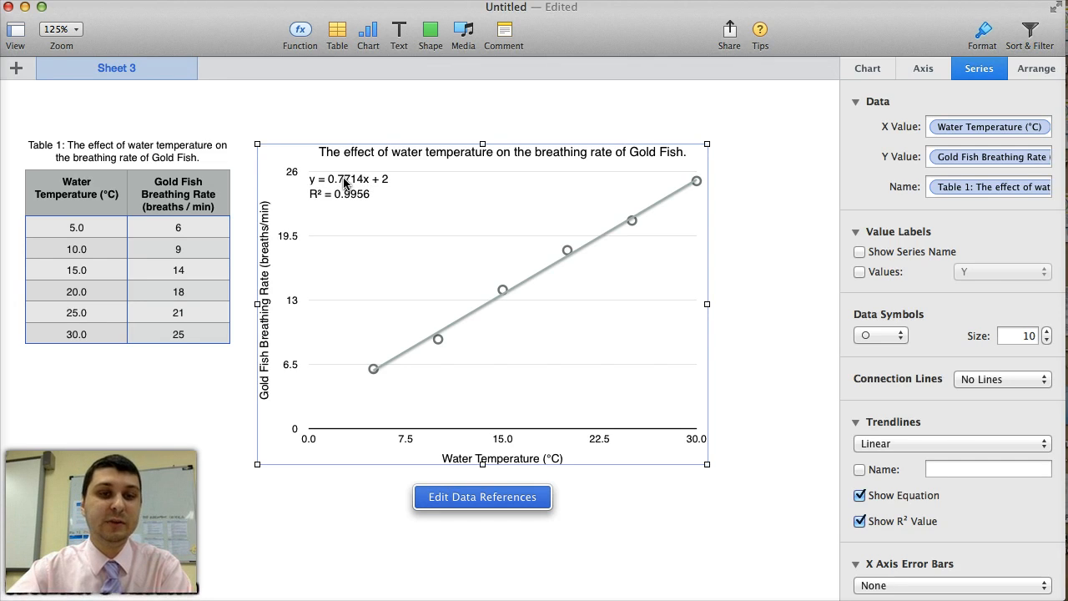
{"action": "mouse_move", "coordinate": [338, 184]}
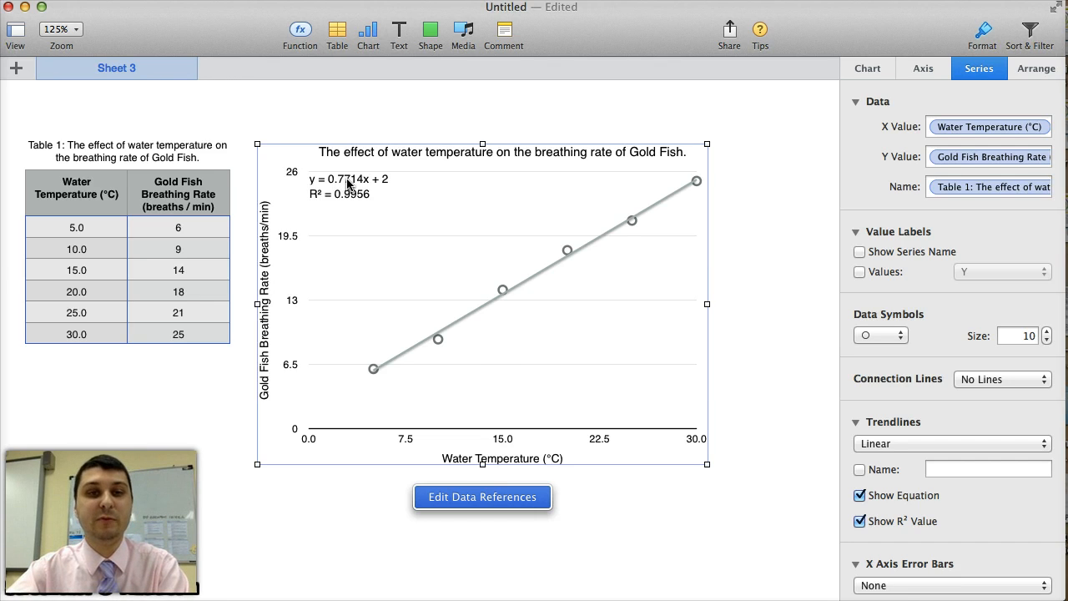
{"action": "mouse_move", "coordinate": [465, 315]}
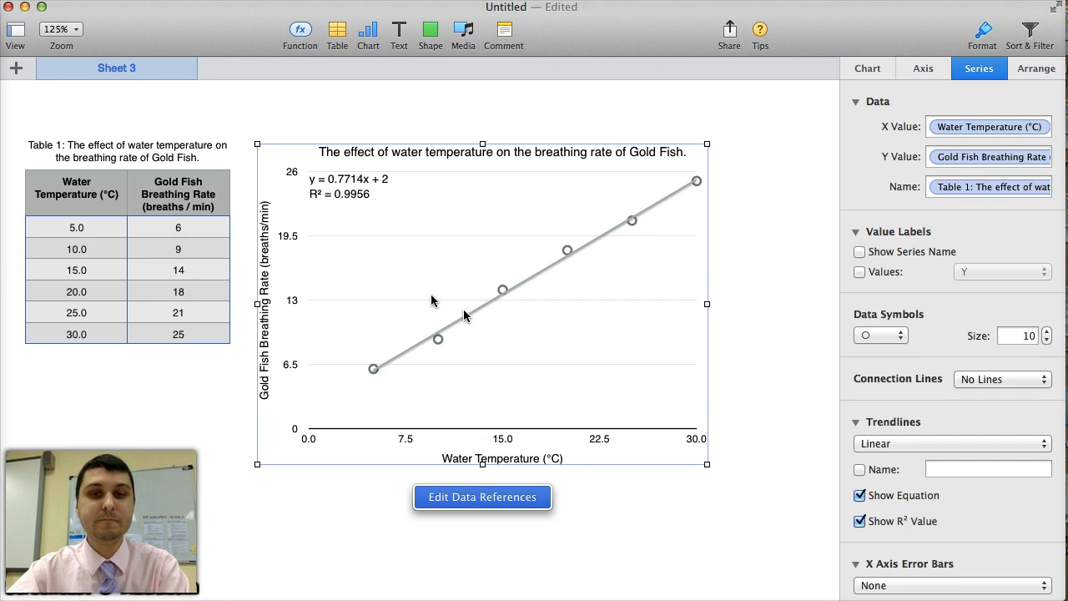
{"action": "mouse_move", "coordinate": [361, 230]}
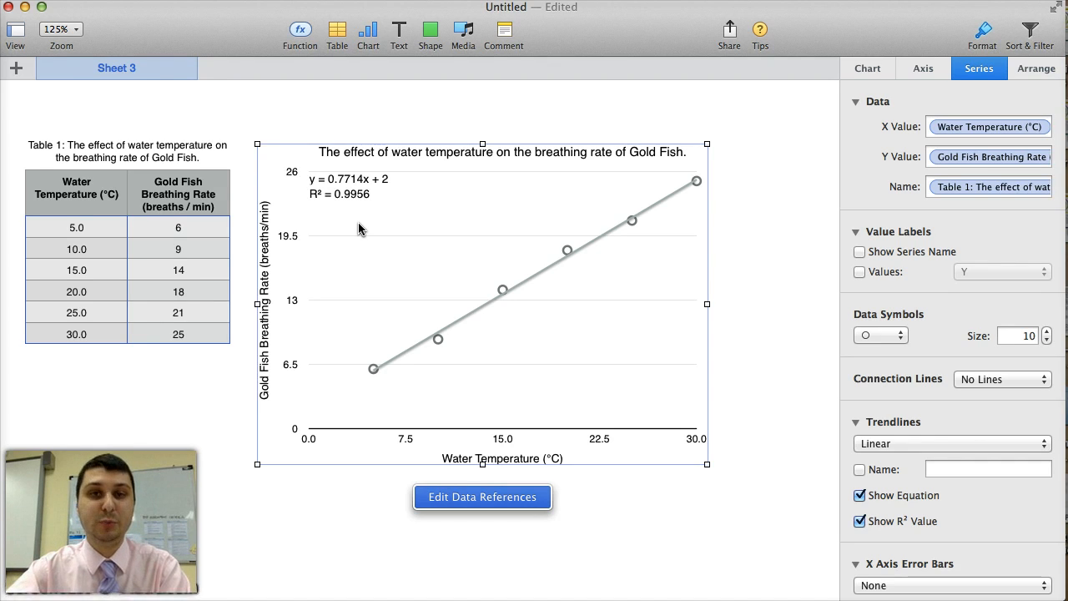
{"action": "mouse_move", "coordinate": [347, 209]}
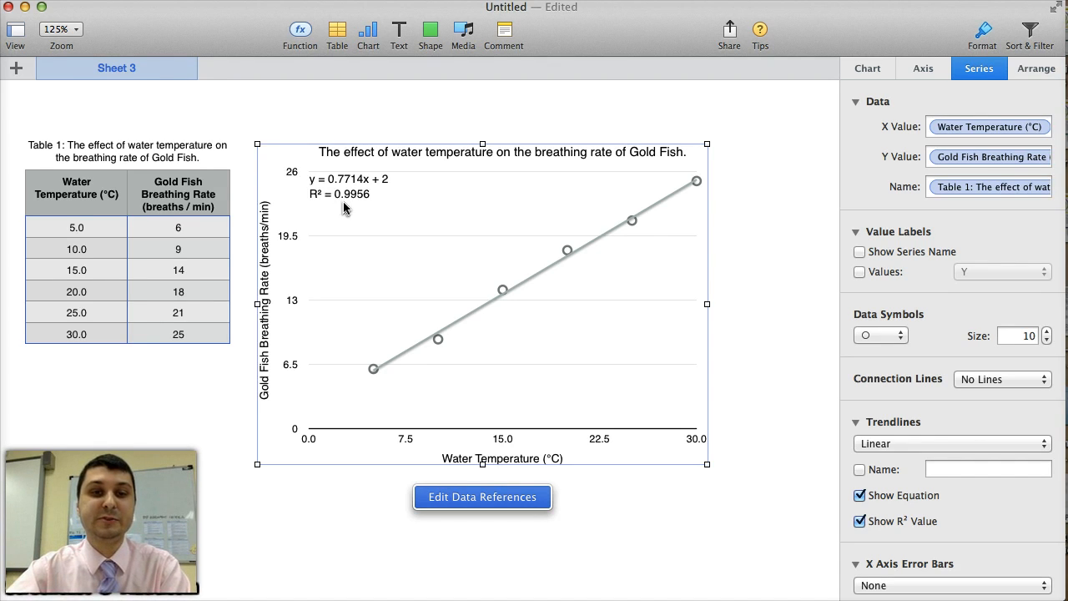
{"action": "mouse_move", "coordinate": [372, 332]}
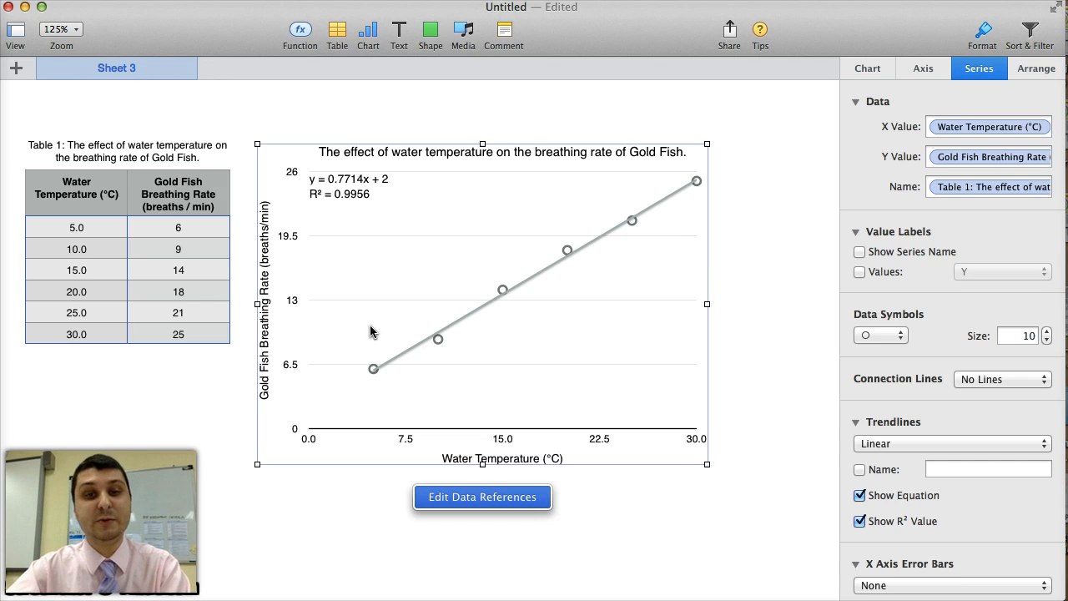
{"action": "mouse_move", "coordinate": [502, 331]}
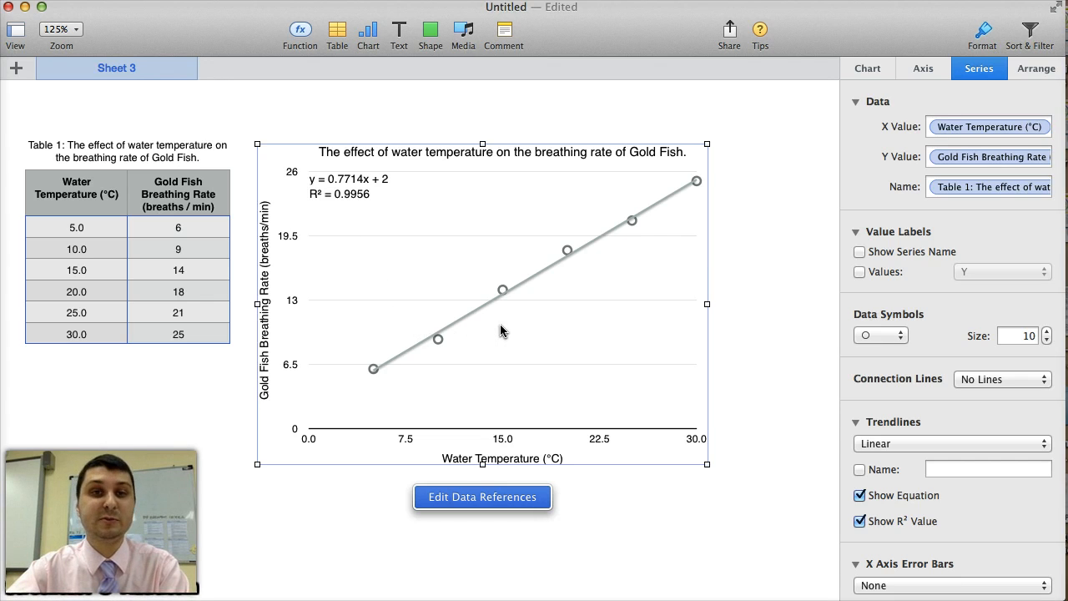